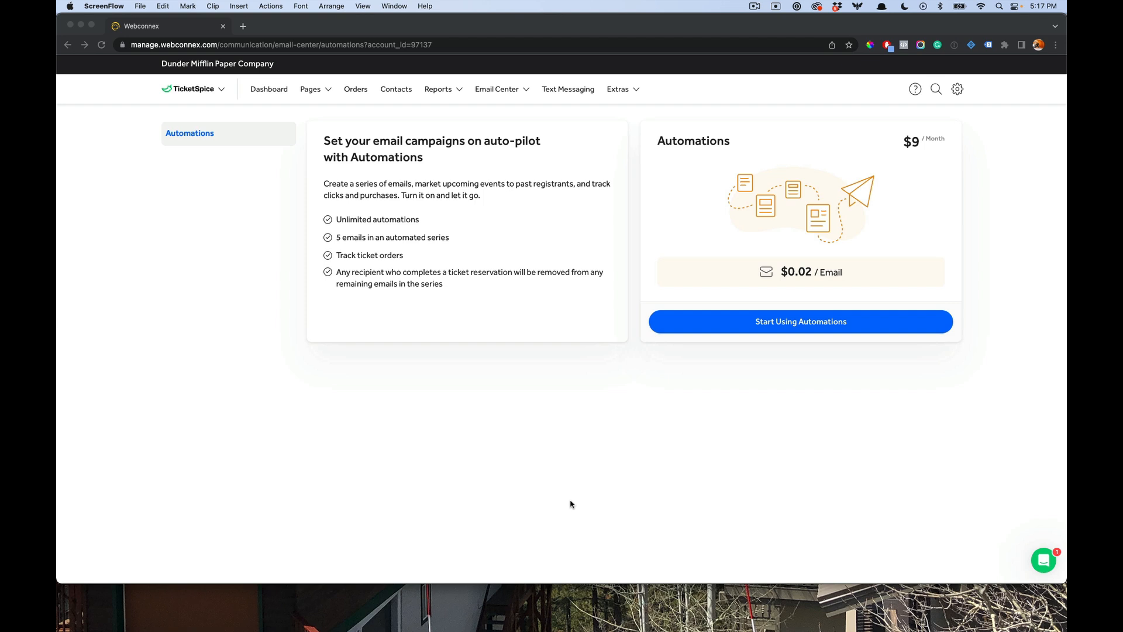
{"action": "mouse_move", "coordinate": [745, 328]}
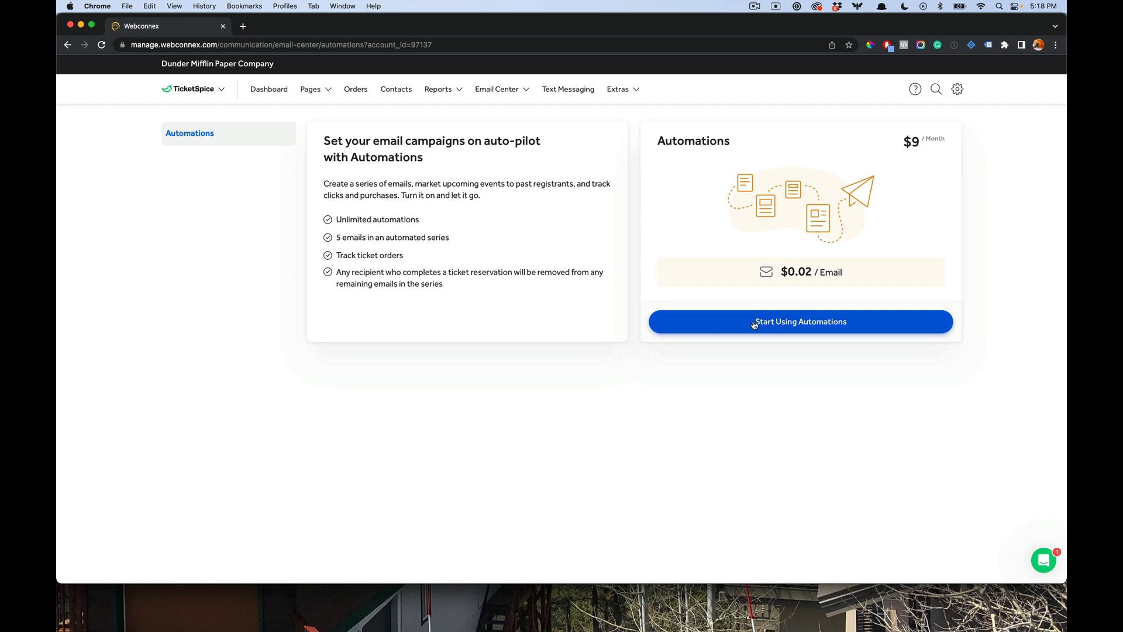
- Start a new automation named 'My First Email Automation'
{"action": "left_click", "coordinate": [801, 320]}
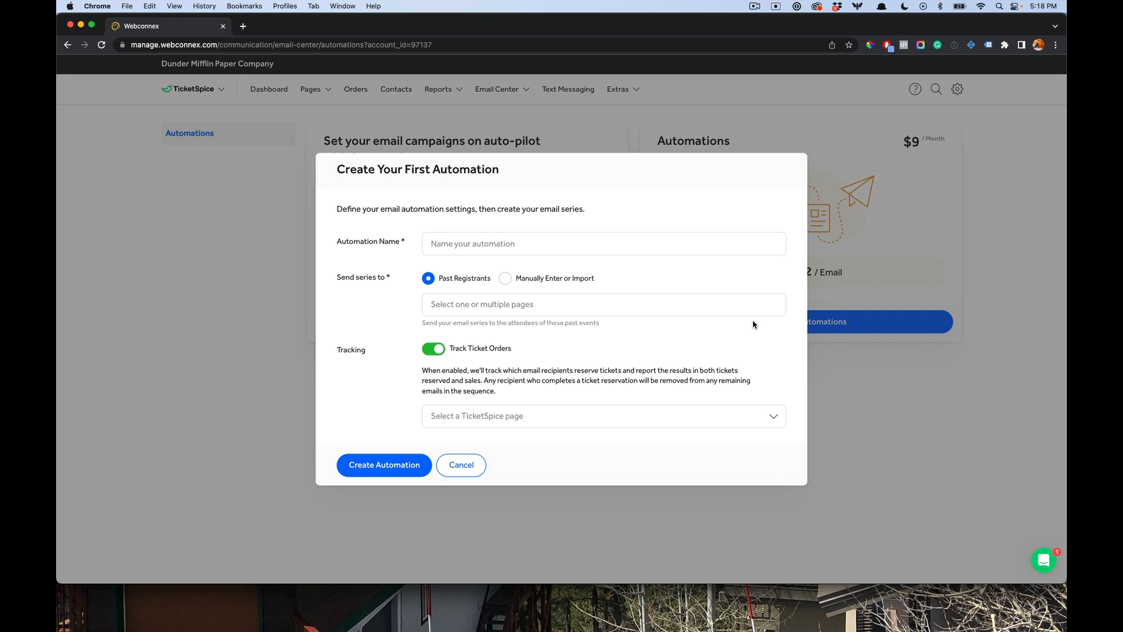
{"action": "type", "text": "My First Email Automation"}
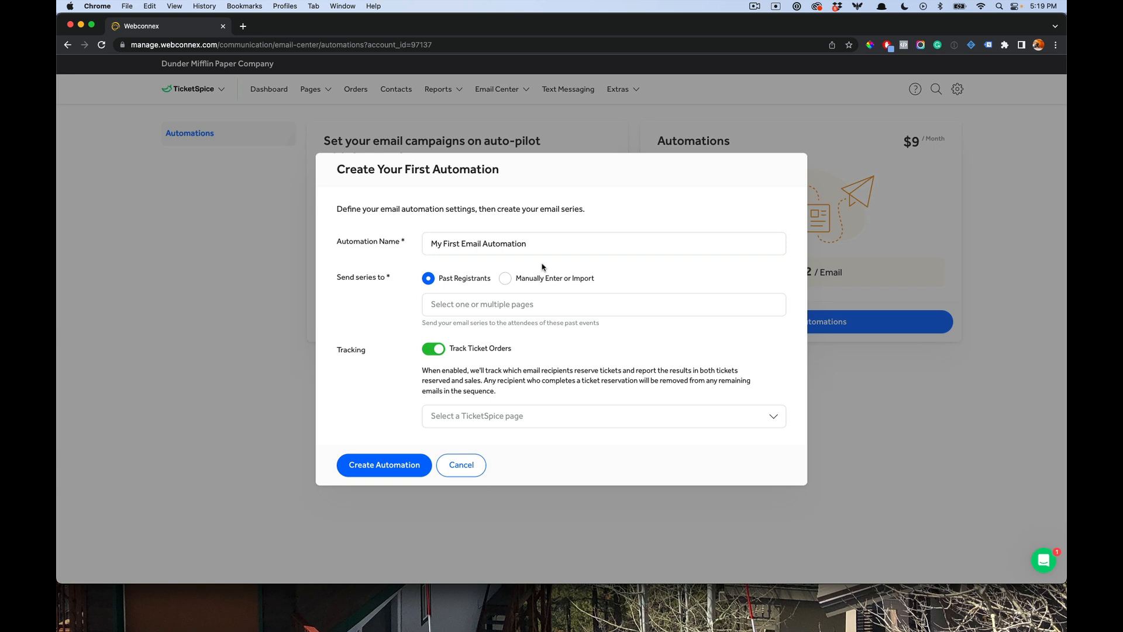
- Keep recipients as Past Registrants and choose Schrute Farms Festival as the source page
{"action": "left_click", "coordinate": [505, 278]}
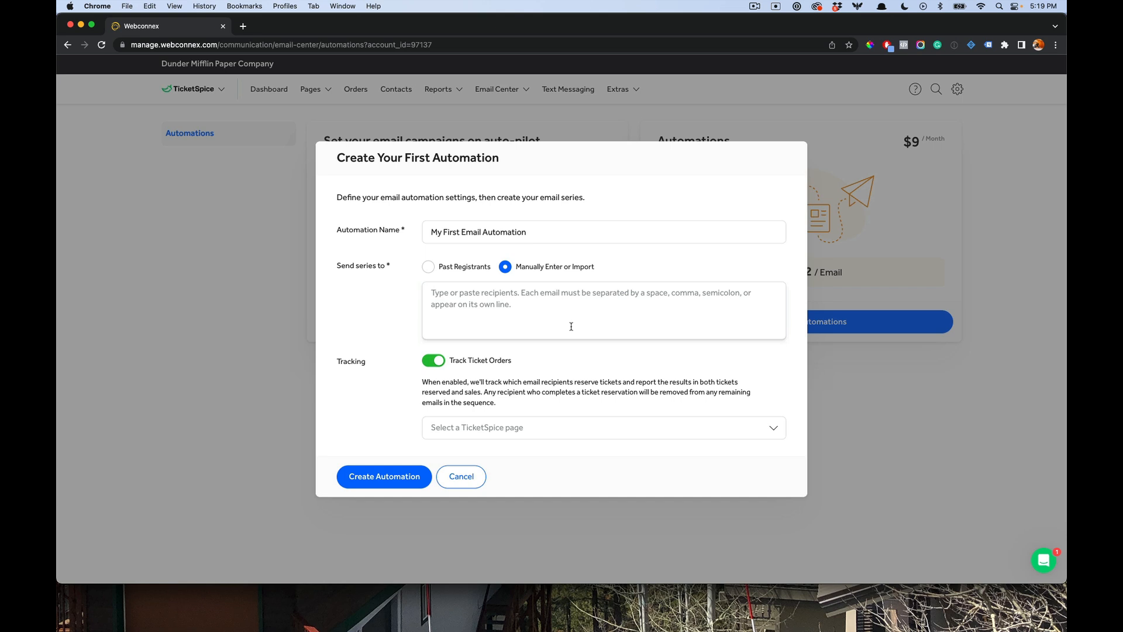
{"action": "left_click", "coordinate": [428, 267]}
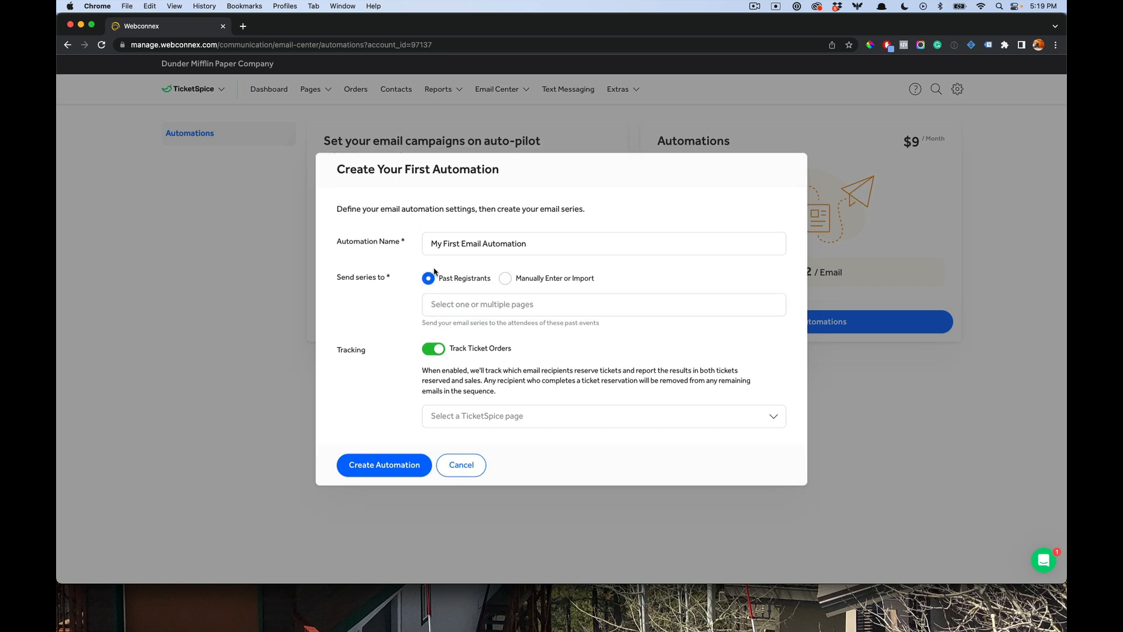
{"action": "left_click", "coordinate": [602, 305]}
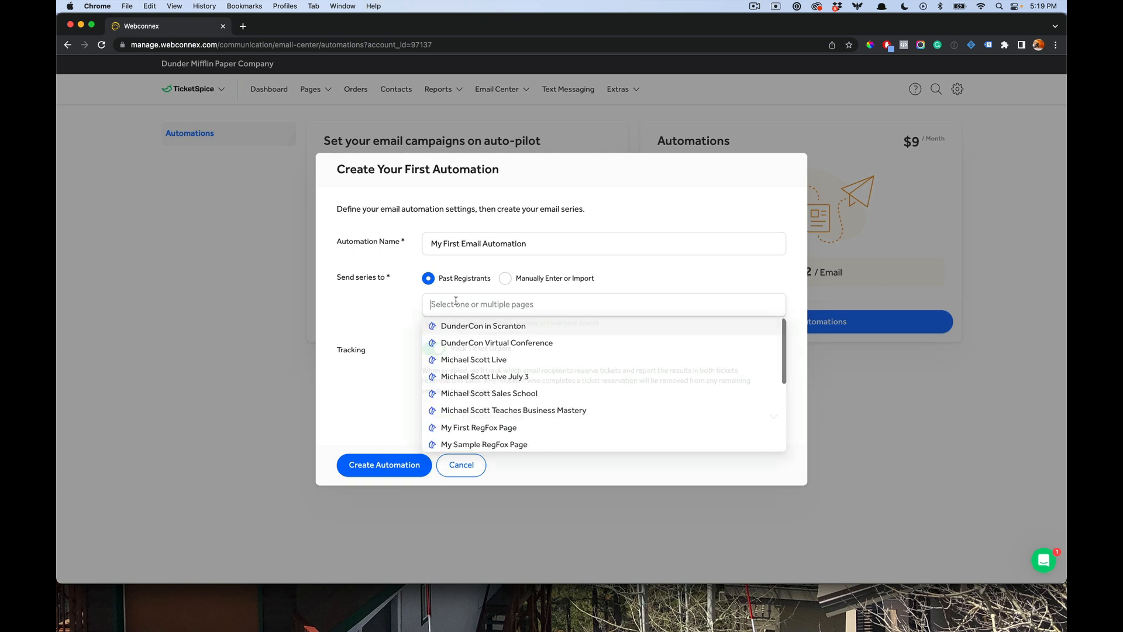
{"action": "scroll", "scroll_direction": "down", "scroll_amount": 3}
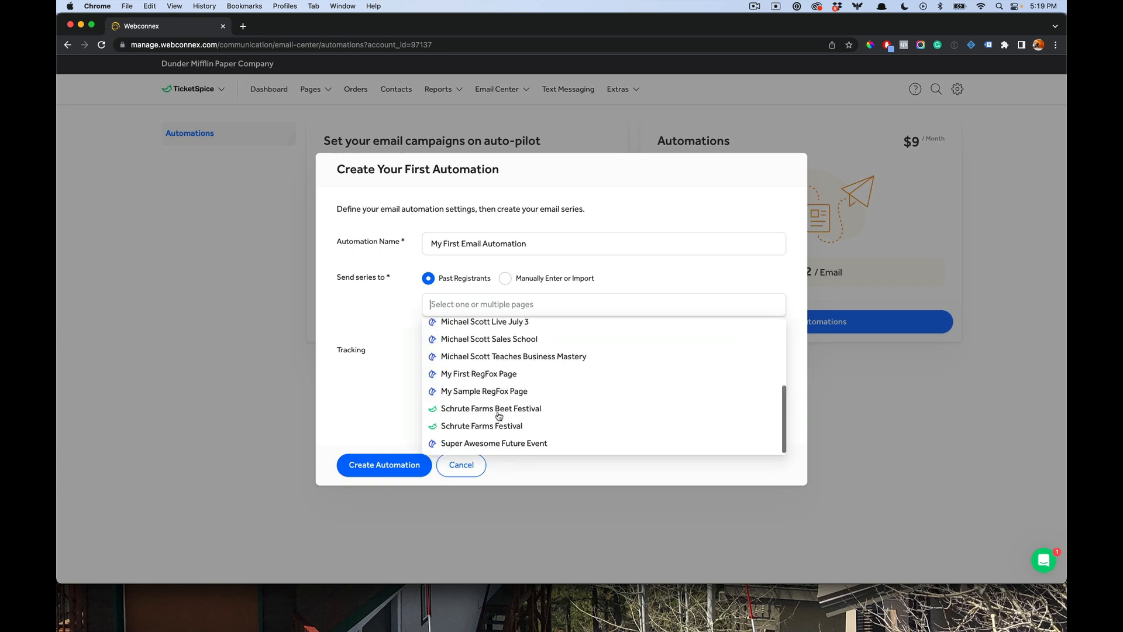
{"action": "left_click", "coordinate": [482, 426]}
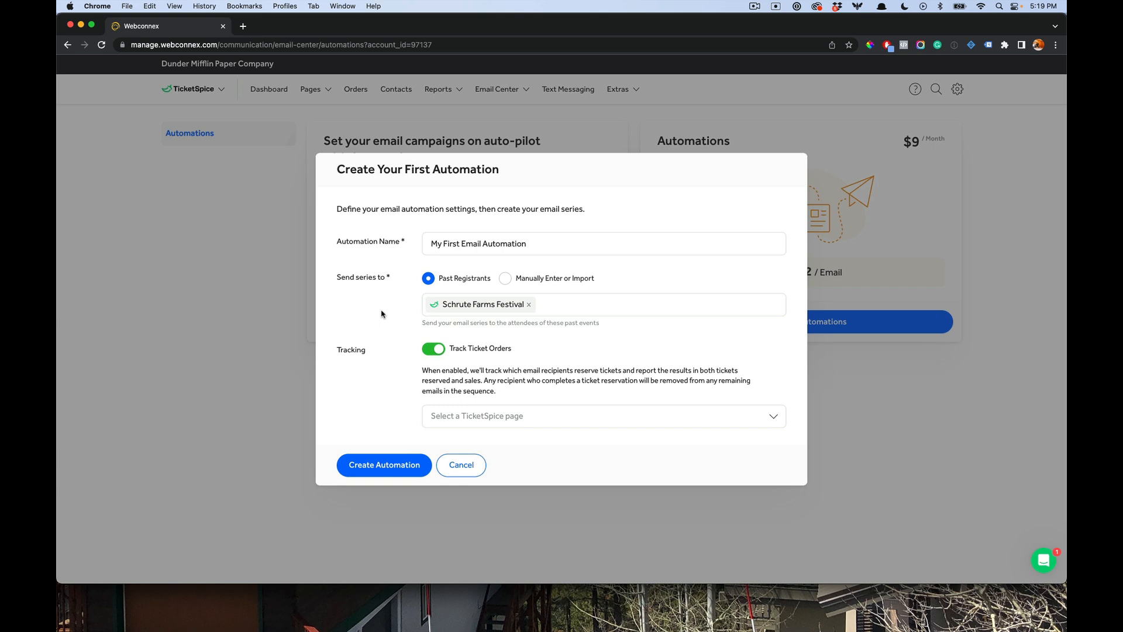
{"action": "mouse_move", "coordinate": [498, 350]}
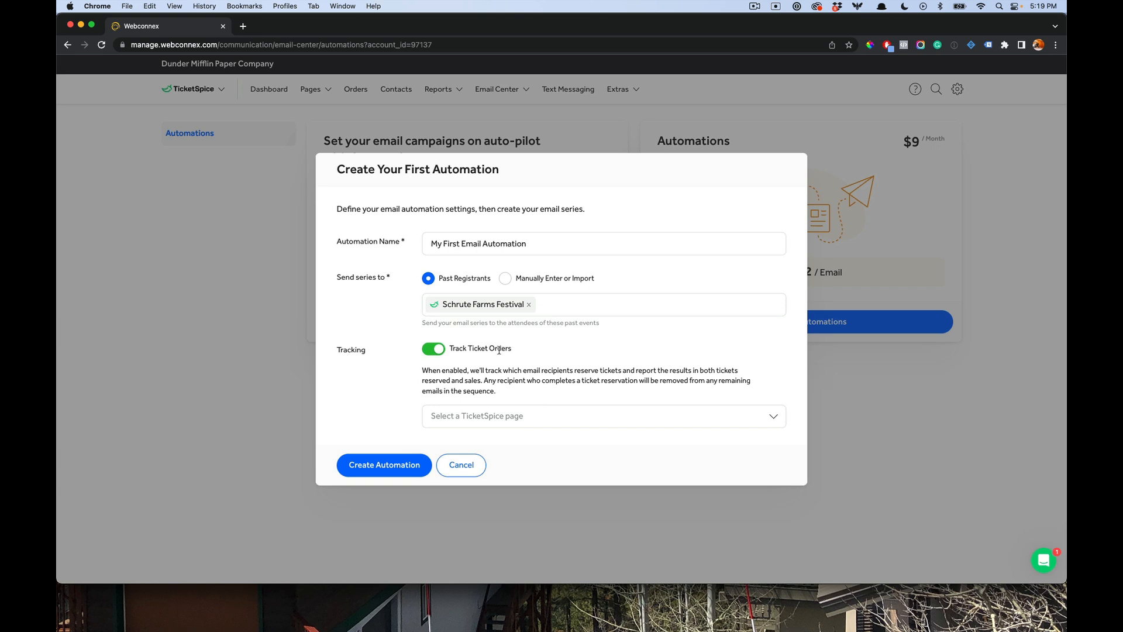
- Track ticket orders for Schrute Farms Beet Festival and create the draft automation
{"action": "left_click", "coordinate": [602, 415]}
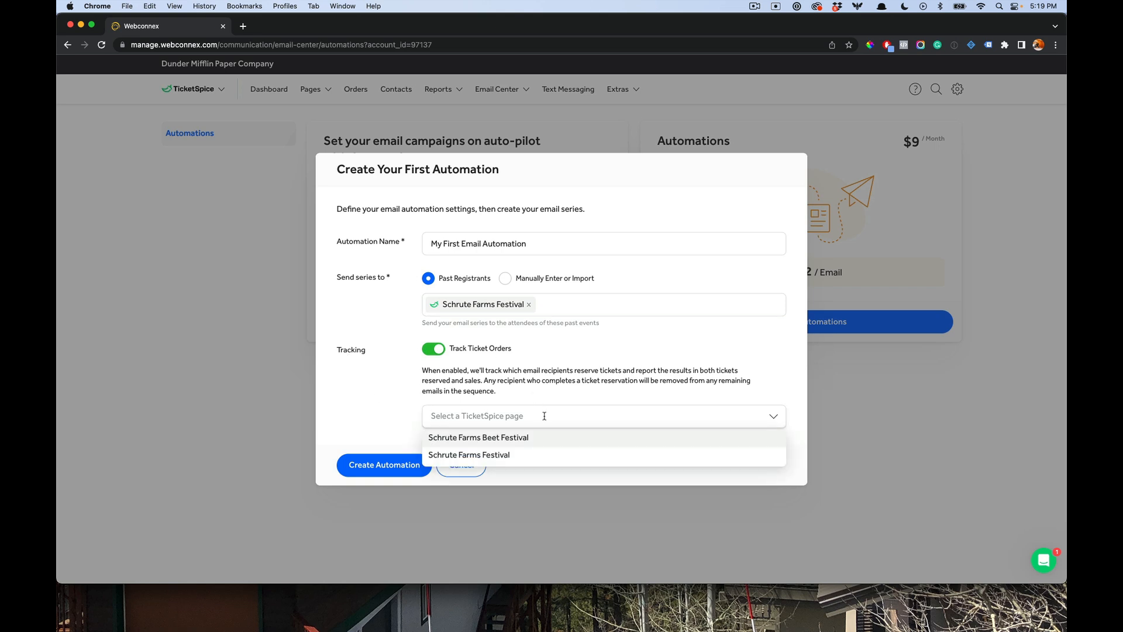
{"action": "left_click", "coordinate": [477, 437]}
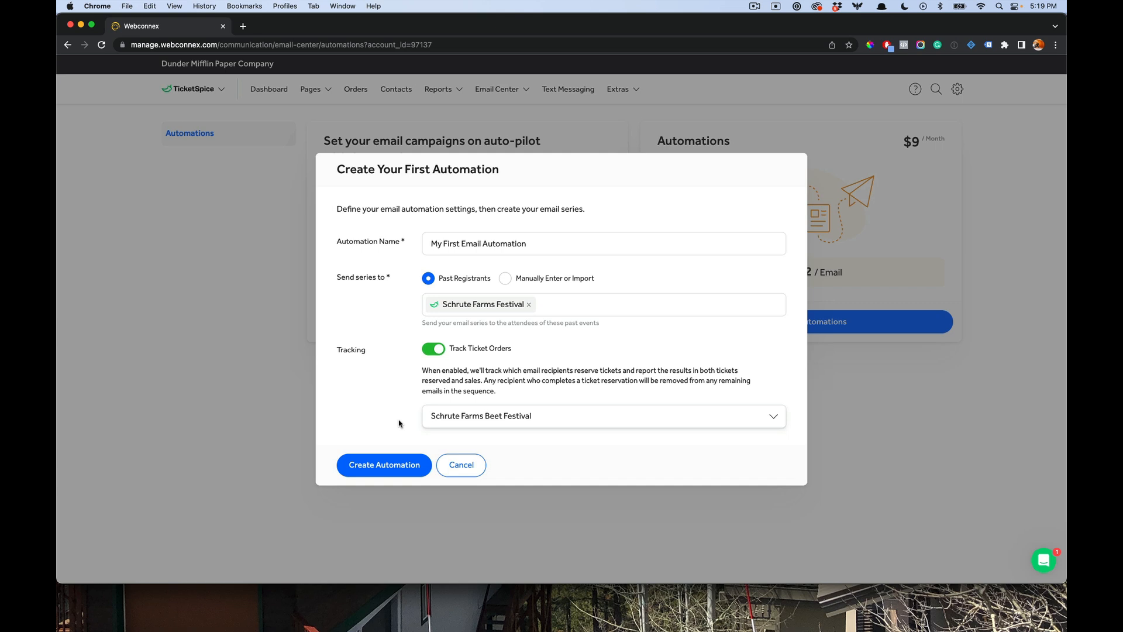
{"action": "left_click", "coordinate": [384, 464]}
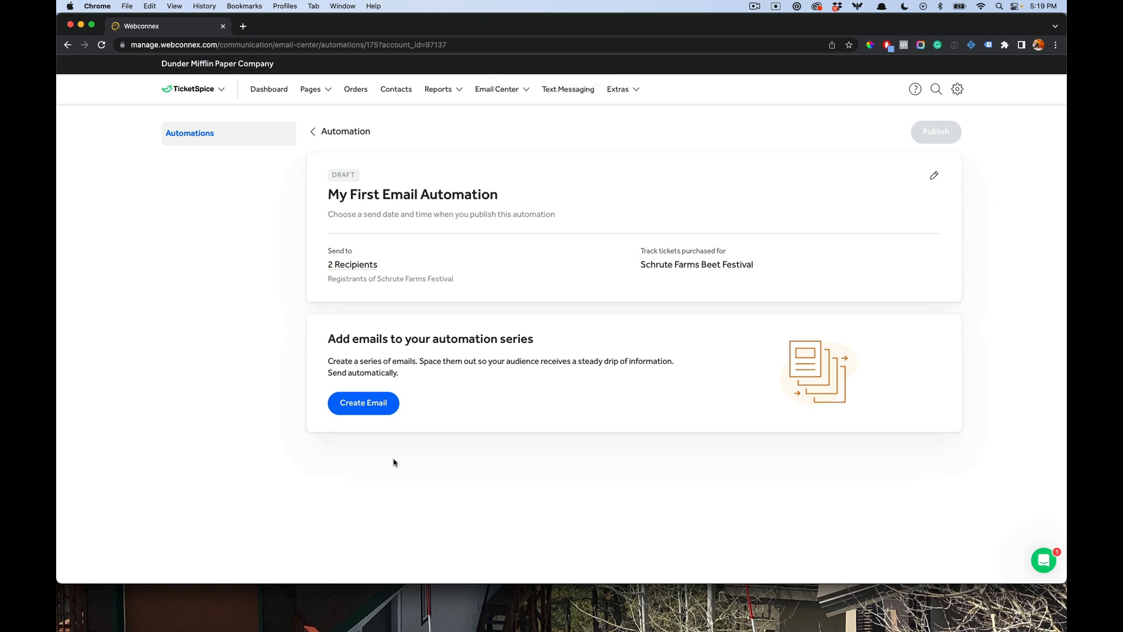
{"action": "mouse_move", "coordinate": [351, 272]}
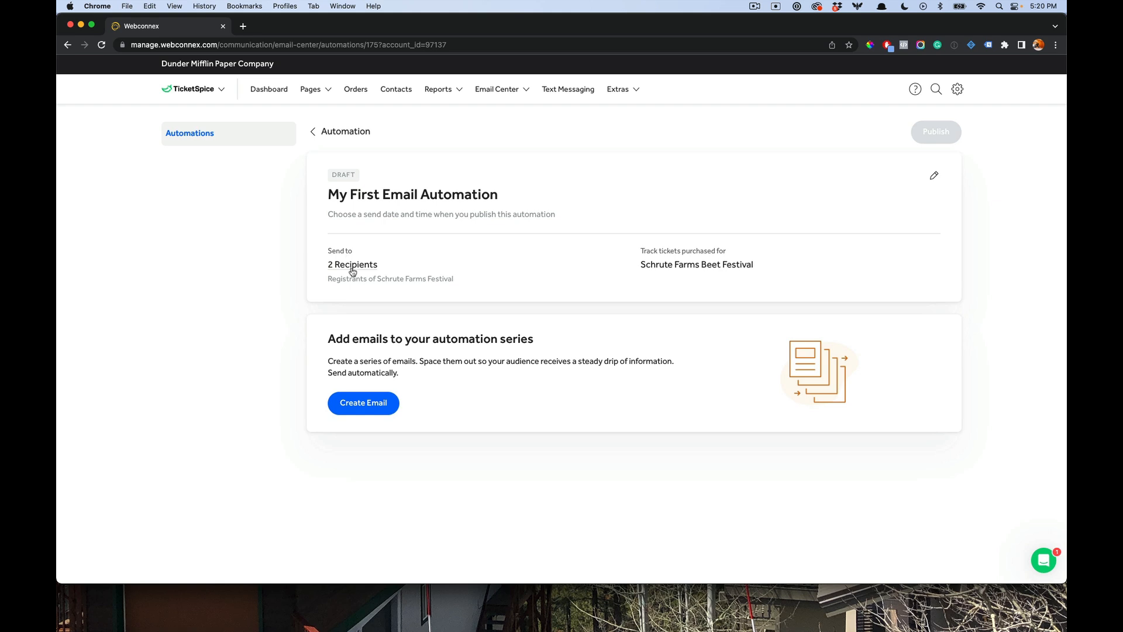
- Start adding the first email to the automation series
{"action": "left_click", "coordinate": [363, 402]}
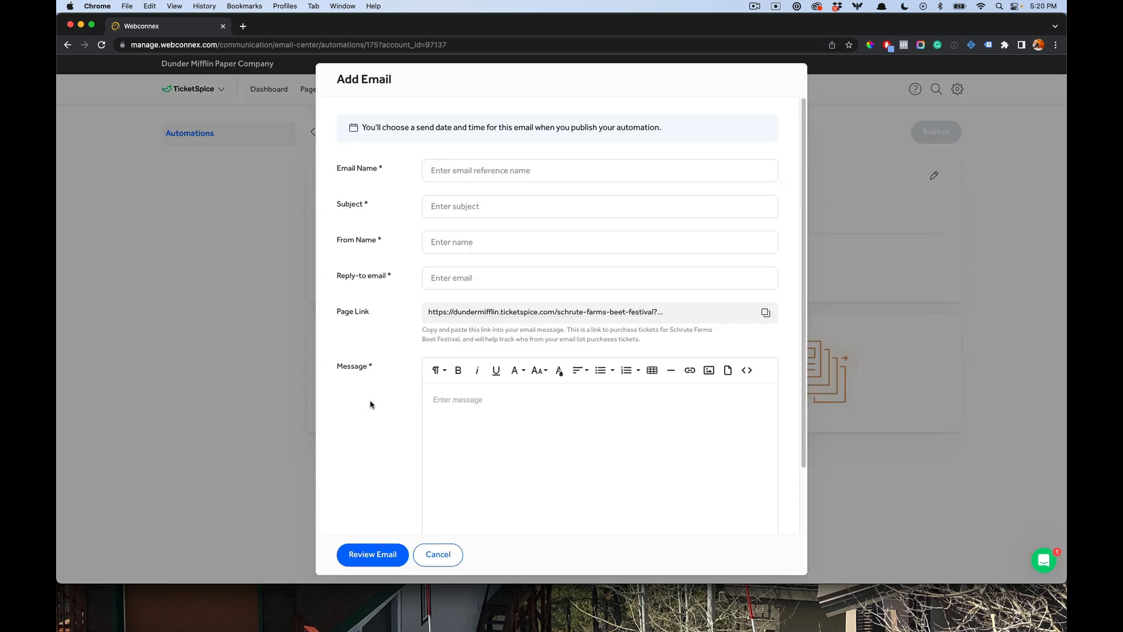
{"action": "left_click", "coordinate": [599, 169]}
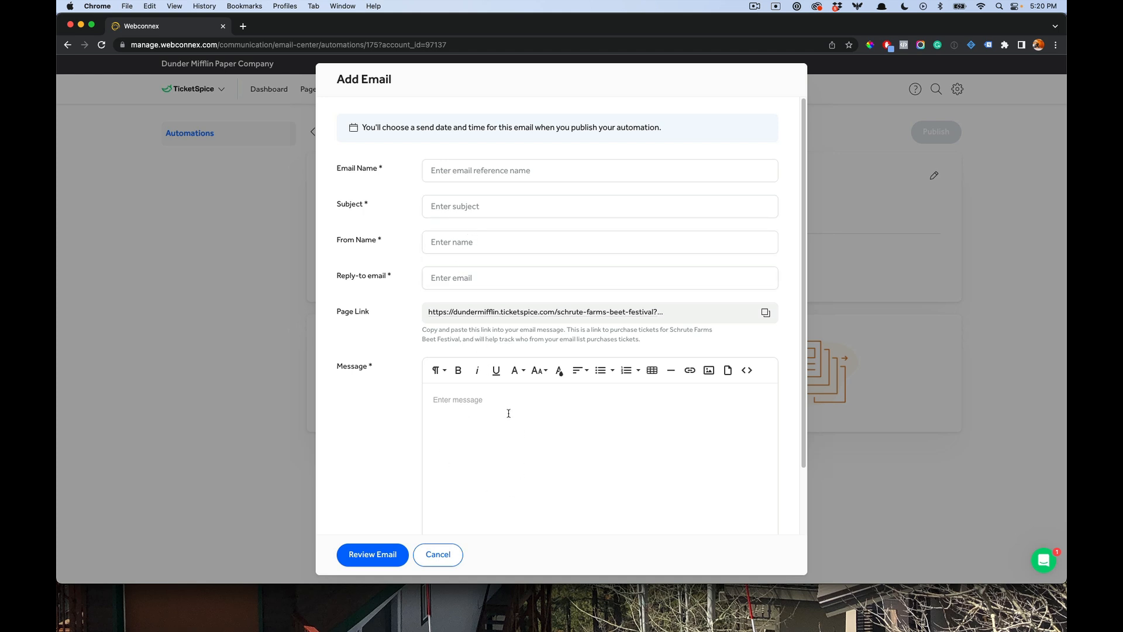
{"action": "mouse_move", "coordinate": [561, 304]}
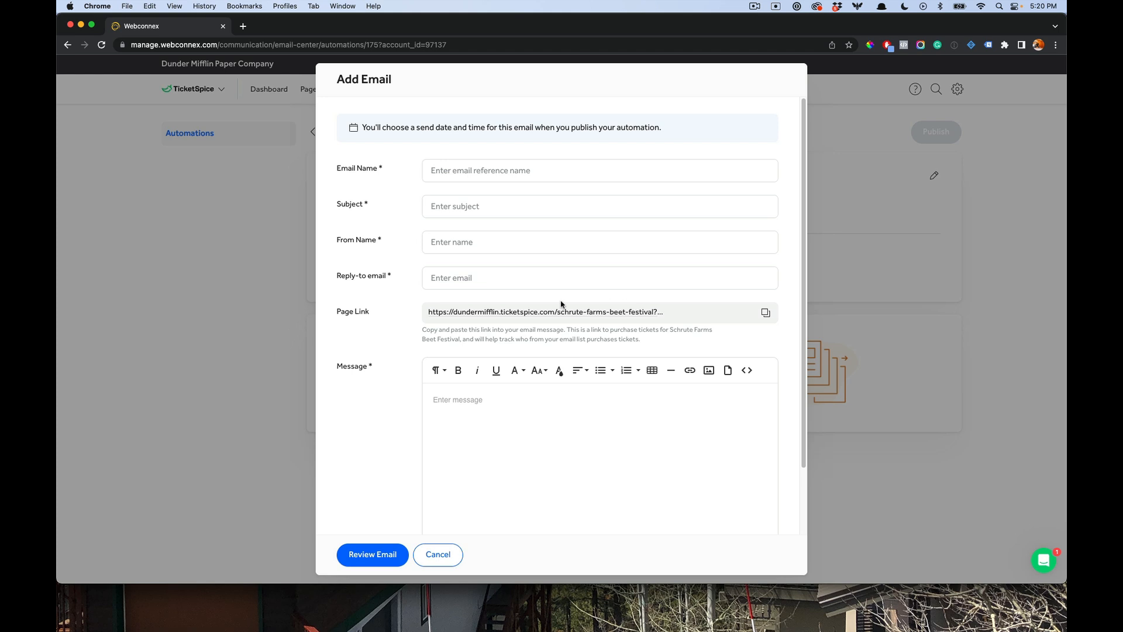
{"action": "mouse_move", "coordinate": [637, 323]}
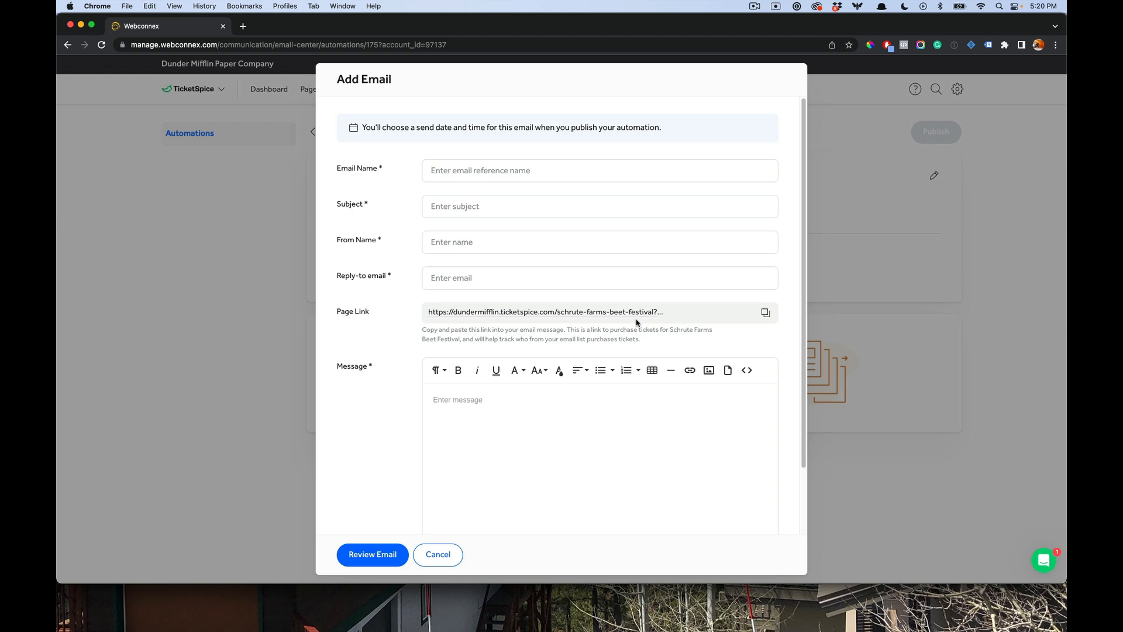
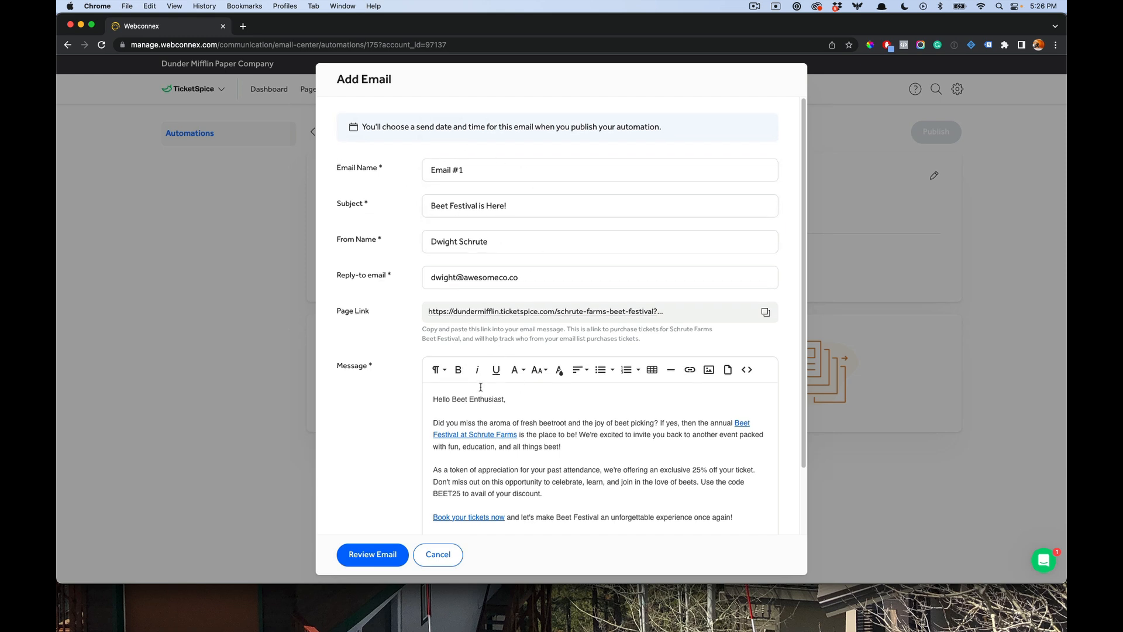
- Move Email #1 to the review summary showing subject, sender and message
{"action": "scroll", "scroll_direction": "down", "scroll_amount": 3}
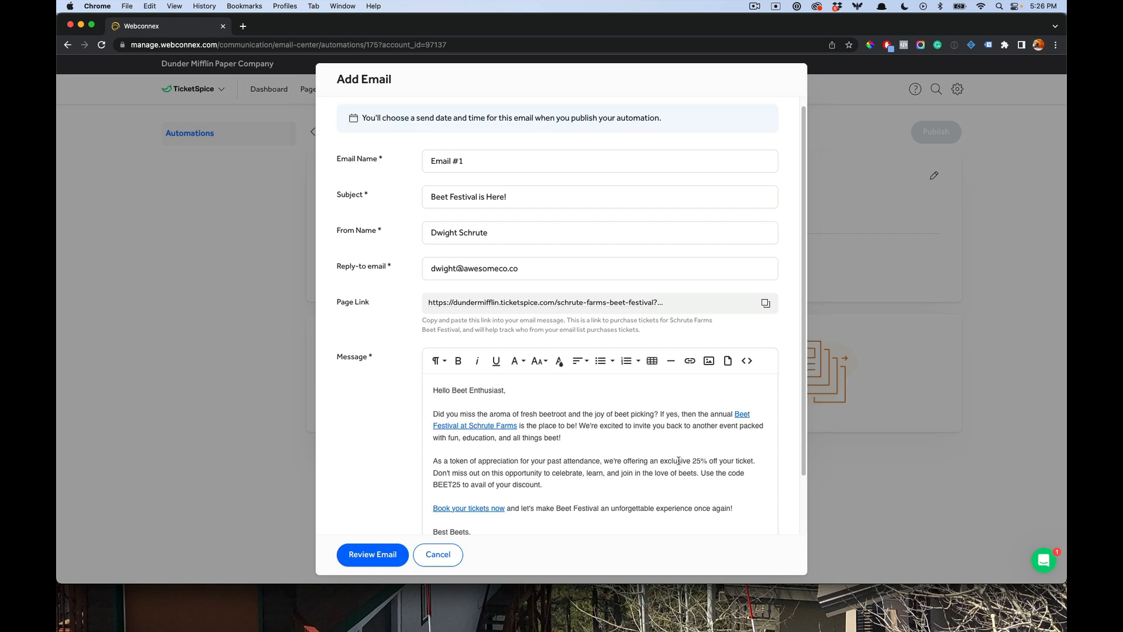
{"action": "mouse_move", "coordinate": [474, 435]}
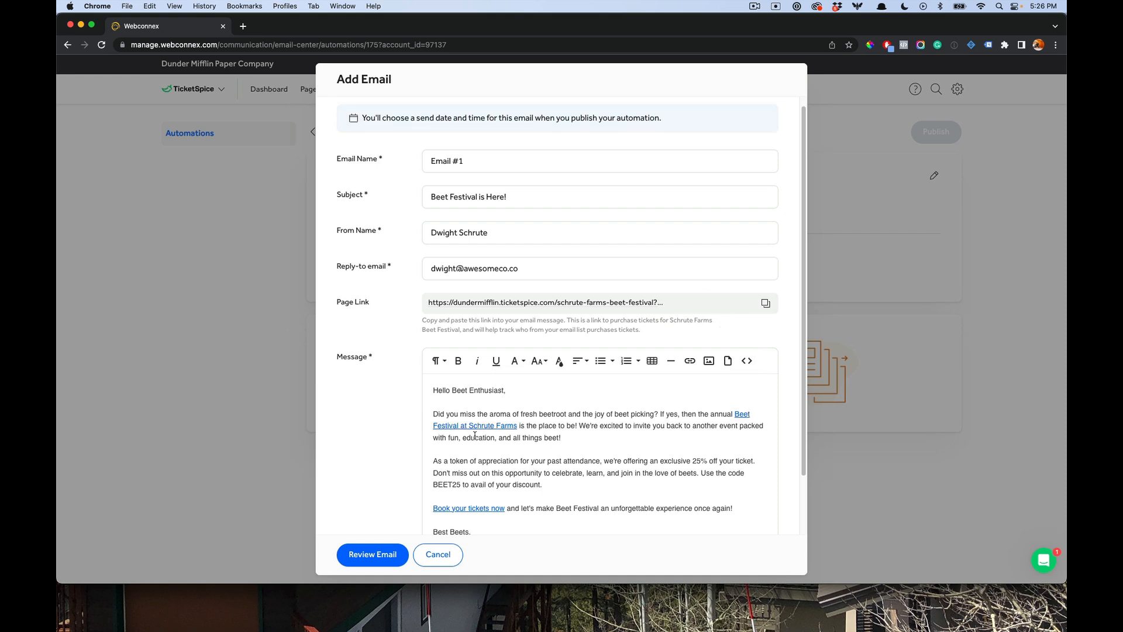
{"action": "scroll", "scroll_direction": "down", "scroll_amount": 3}
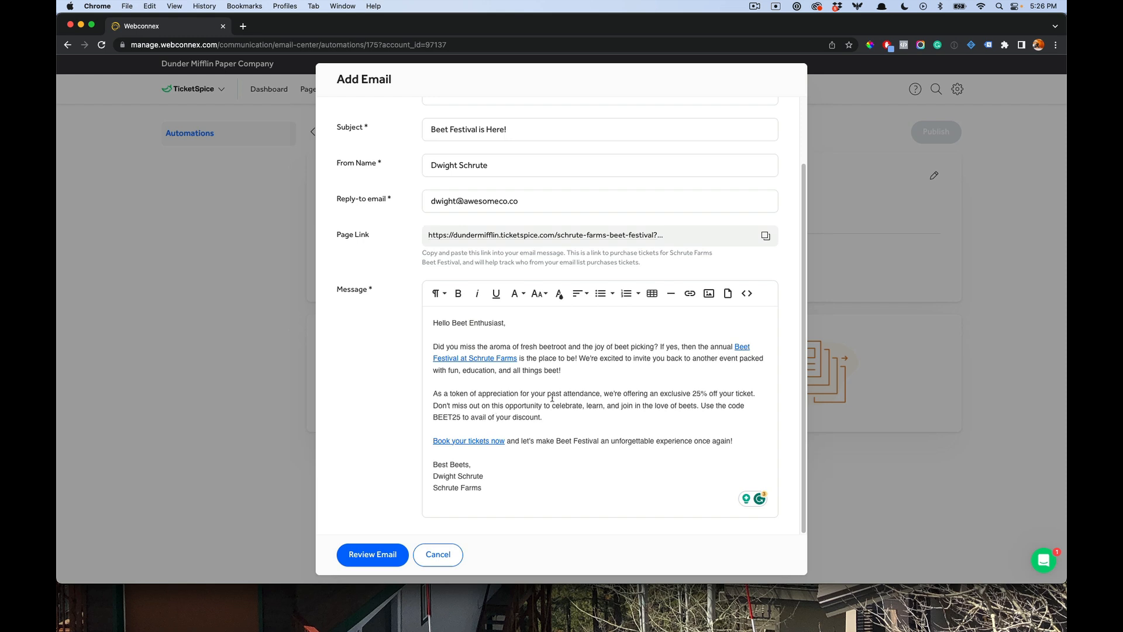
{"action": "mouse_move", "coordinate": [383, 546]}
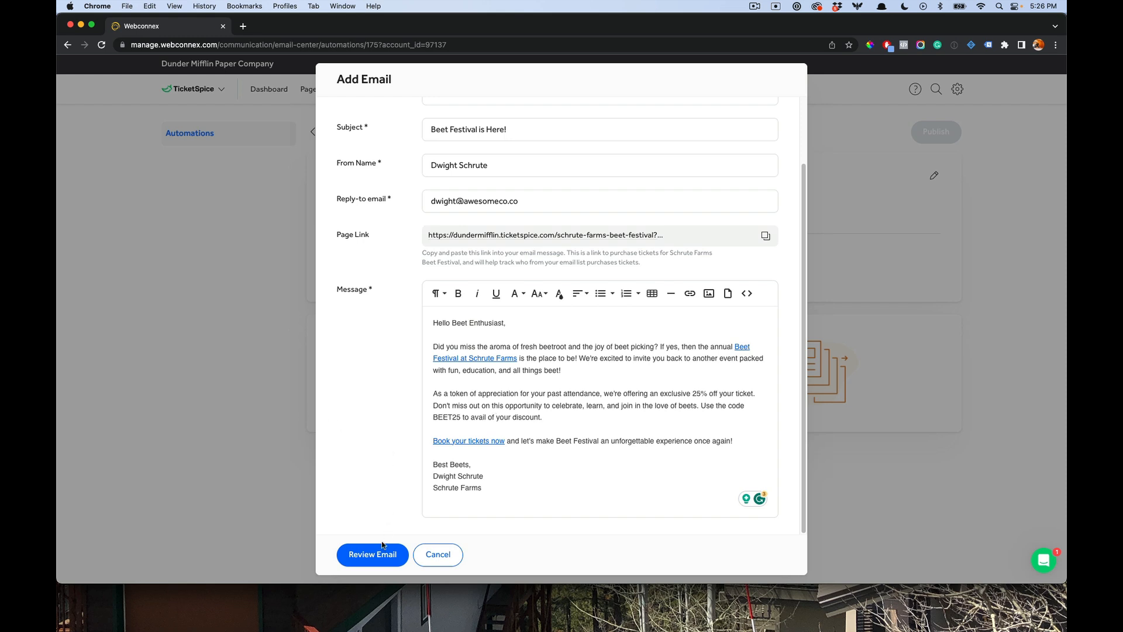
{"action": "left_click", "coordinate": [373, 553]}
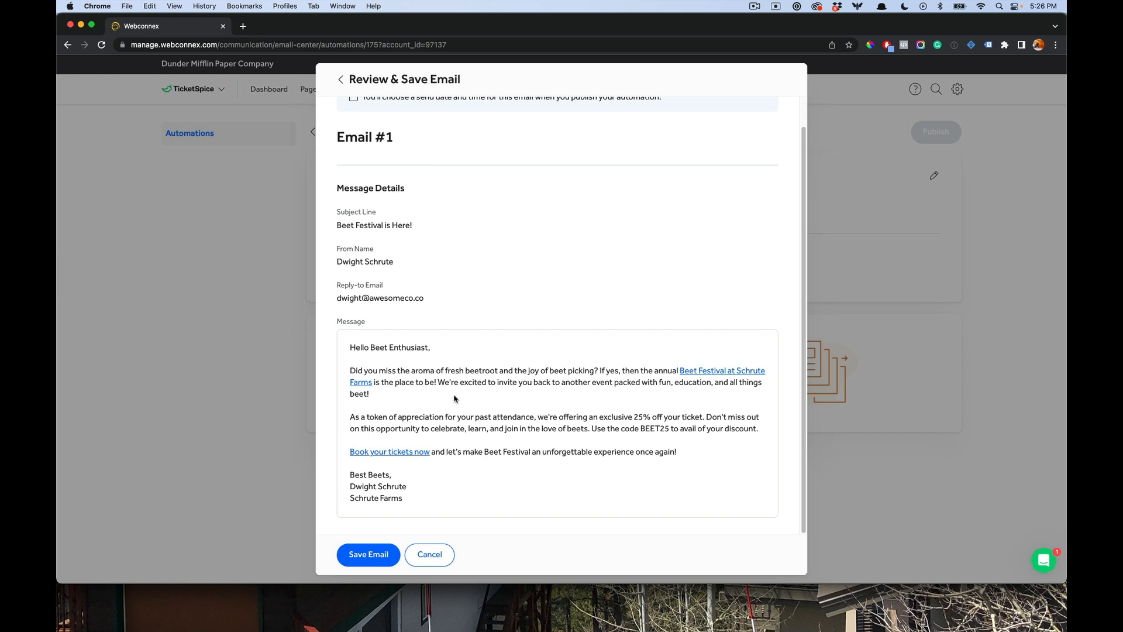
- Save Email #1 into the automation and begin a second email
{"action": "left_click", "coordinate": [367, 553]}
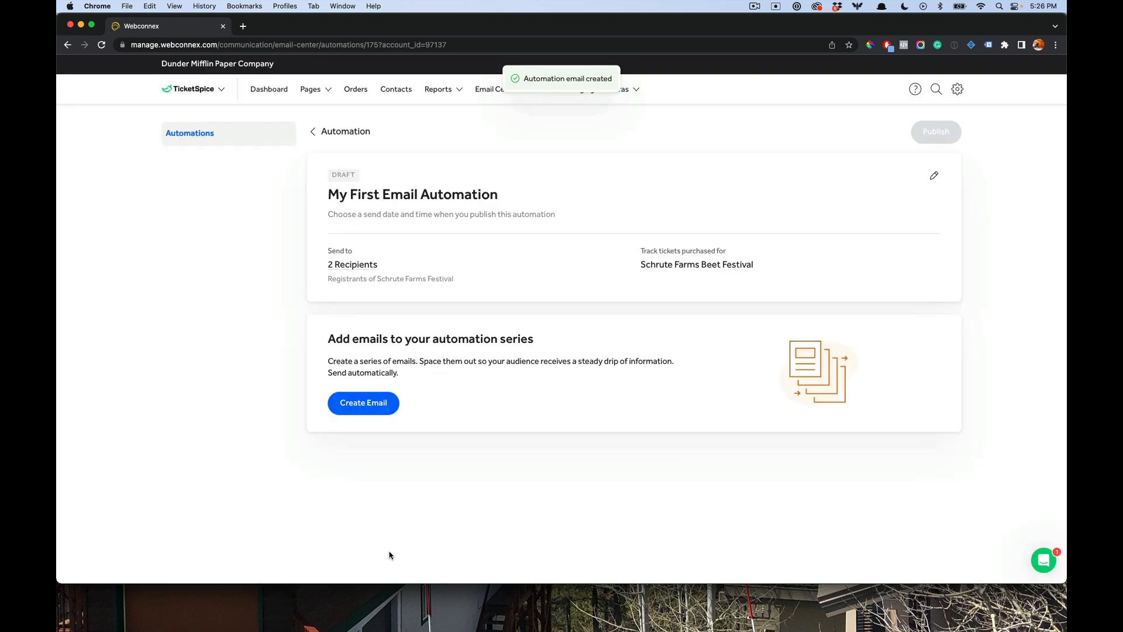
{"action": "left_click", "coordinate": [363, 402]}
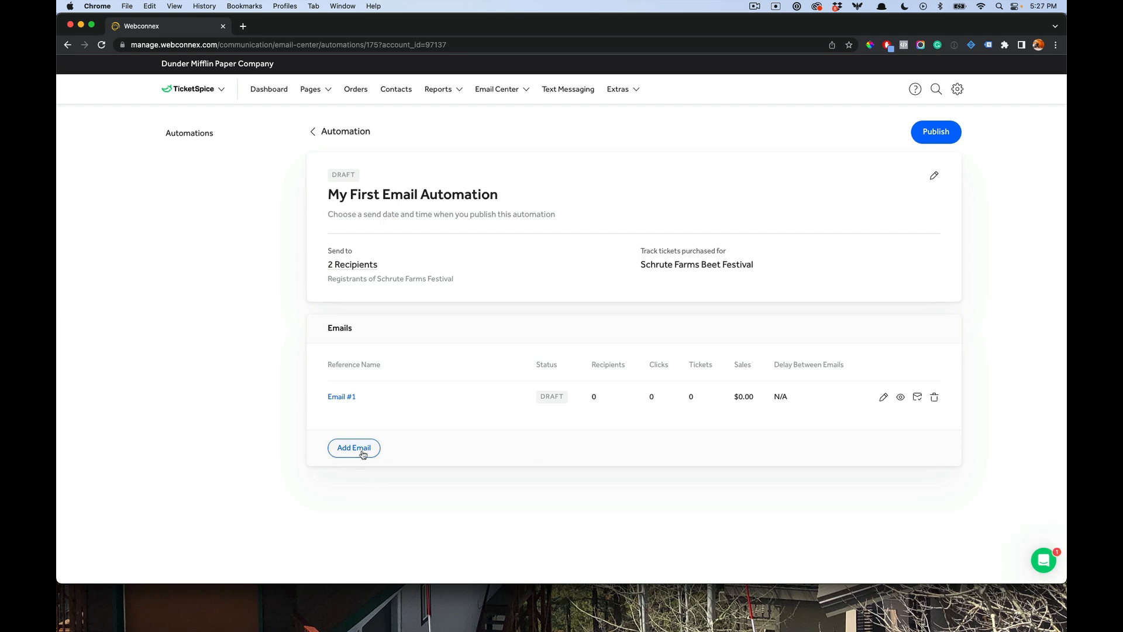
{"action": "left_click", "coordinate": [354, 448]}
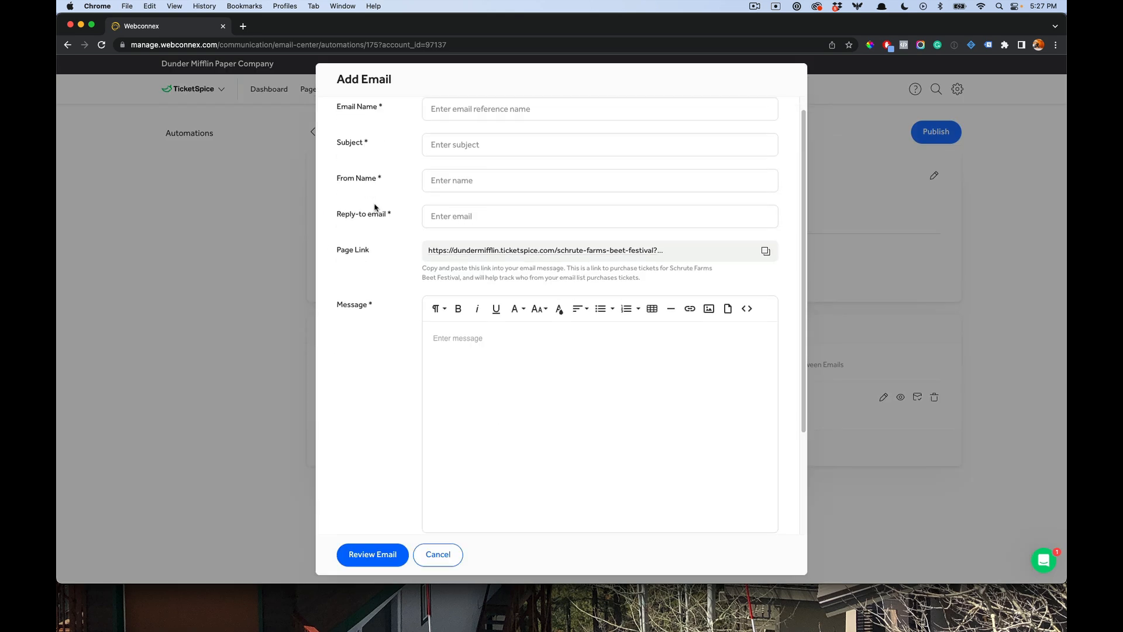
- Save Email #2, a tickets-almost-sold-out reminder sent 2 days later at 7:55am
{"action": "scroll", "scroll_direction": "down", "scroll_amount": 3}
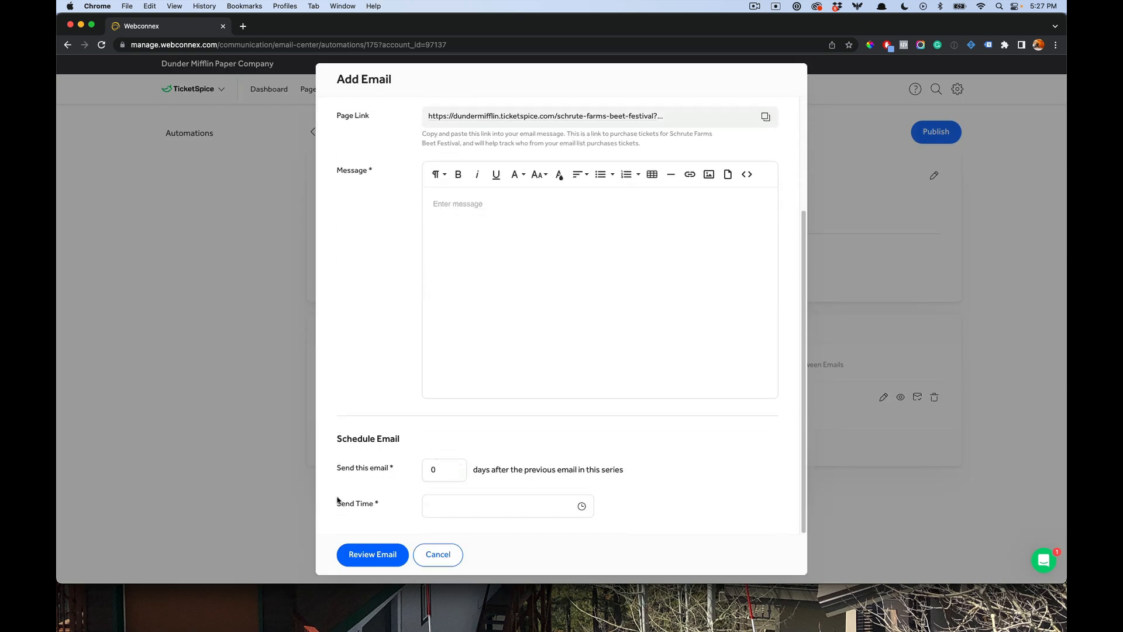
{"action": "mouse_move", "coordinate": [420, 490]}
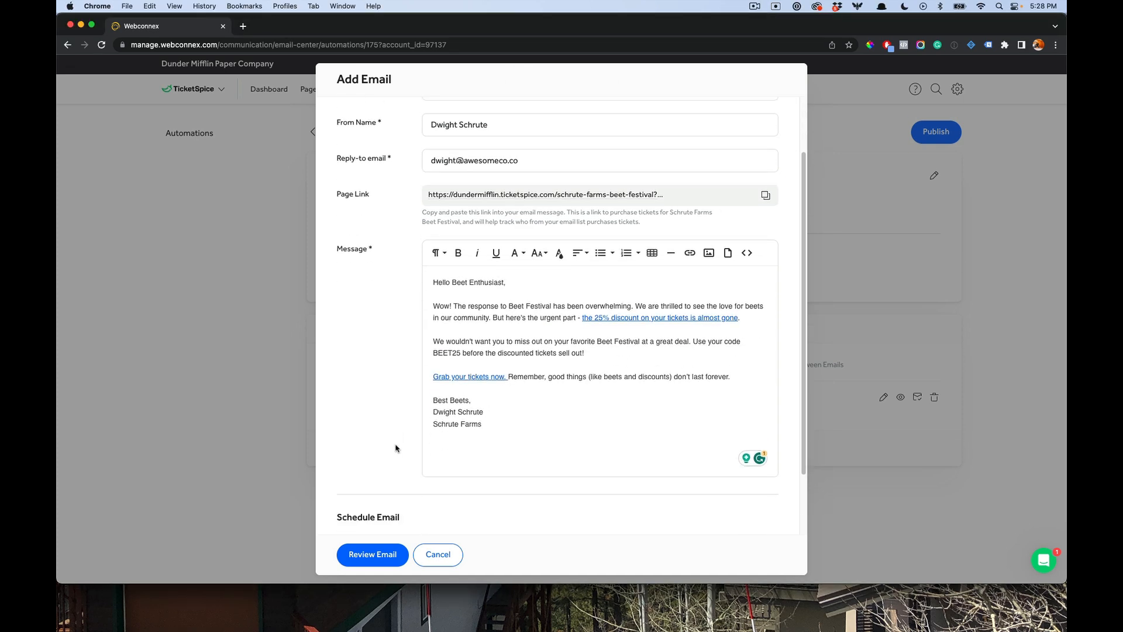
{"action": "scroll", "scroll_direction": "down", "scroll_amount": 3}
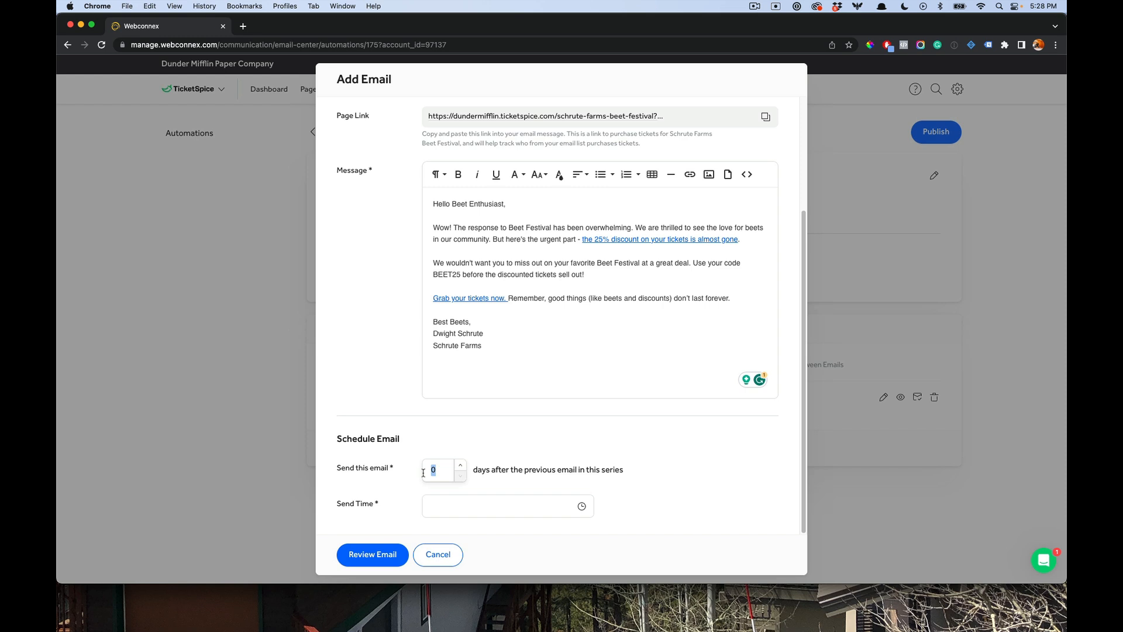
{"action": "left_click", "coordinate": [507, 505]}
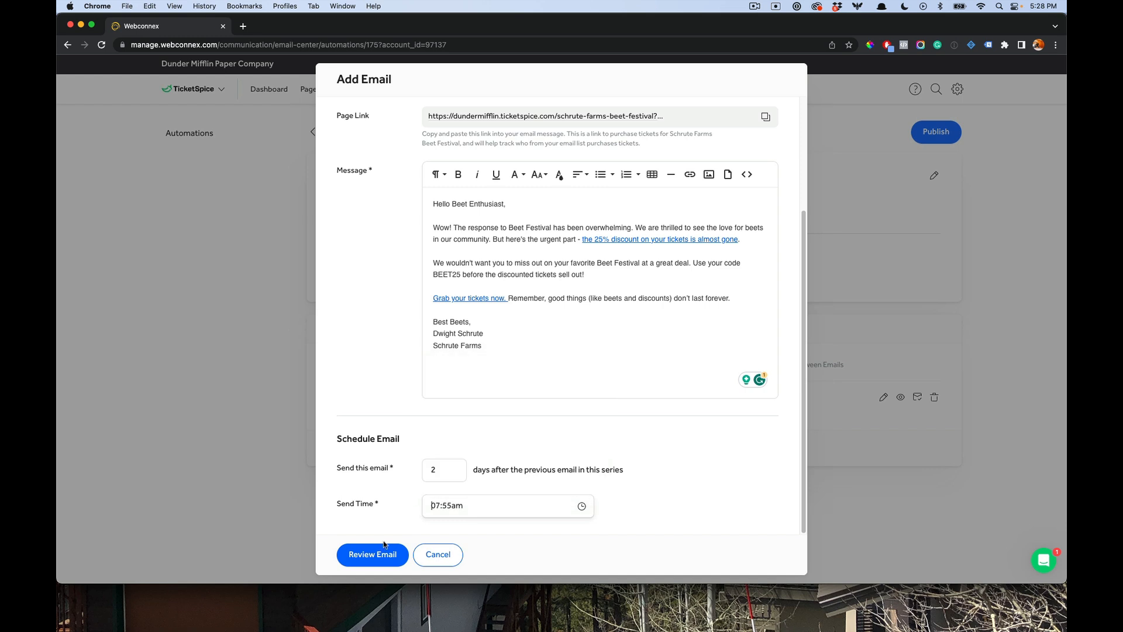
{"action": "left_click", "coordinate": [372, 553]}
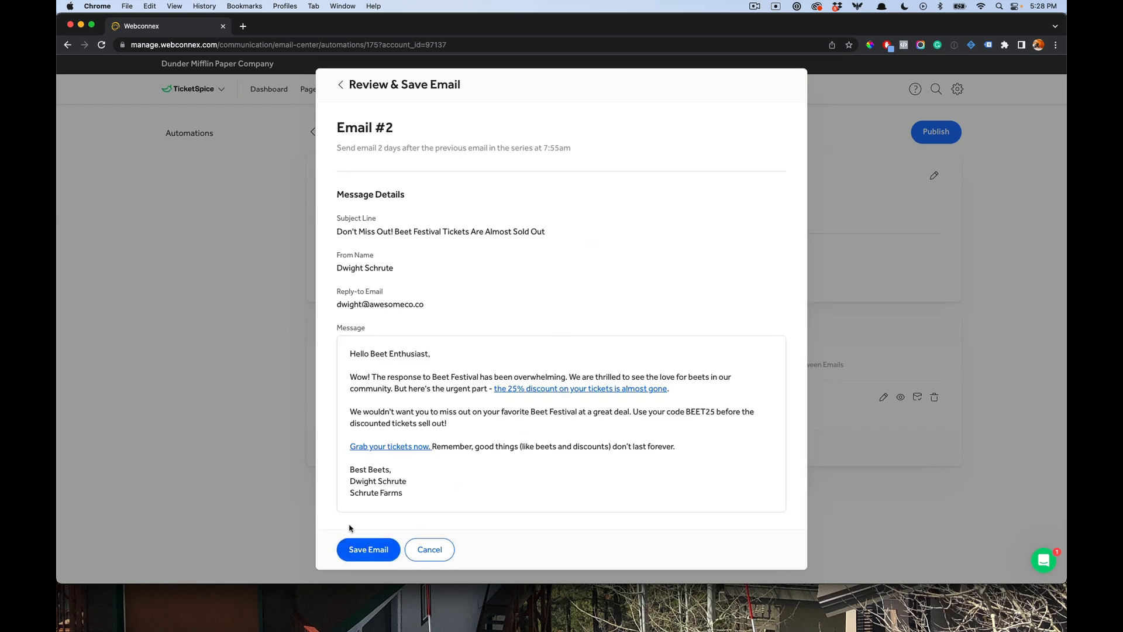
{"action": "left_click", "coordinate": [368, 550]}
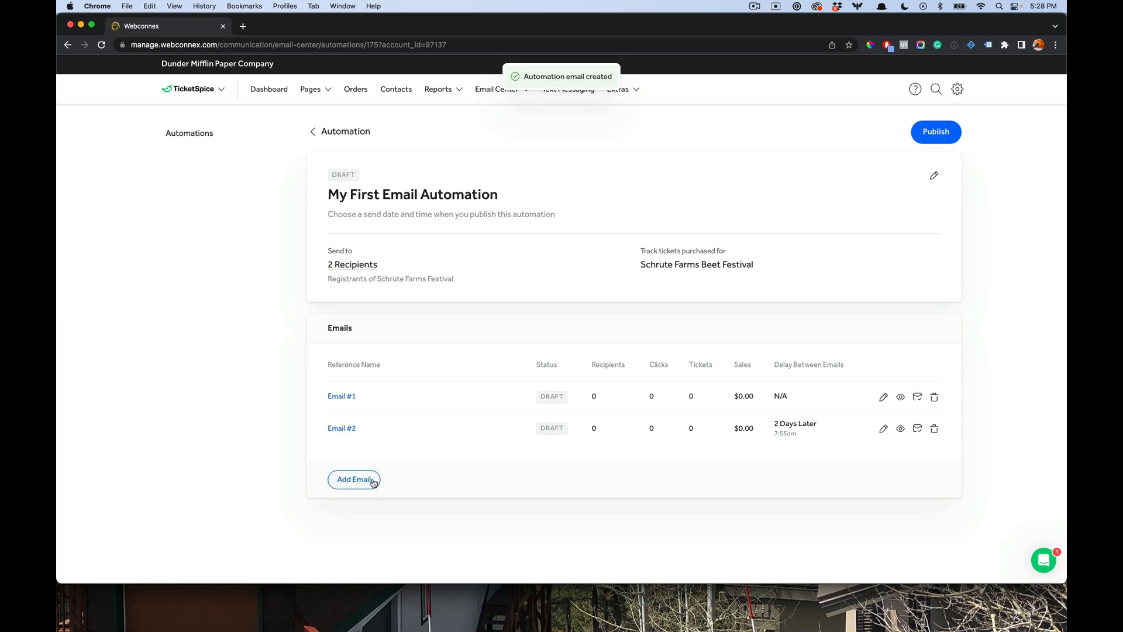
- Save Email #3 'Last Chance! Grab Your Beet Festival Tickets Now', sent 3 days later at 11:05am
{"action": "left_click", "coordinate": [354, 479]}
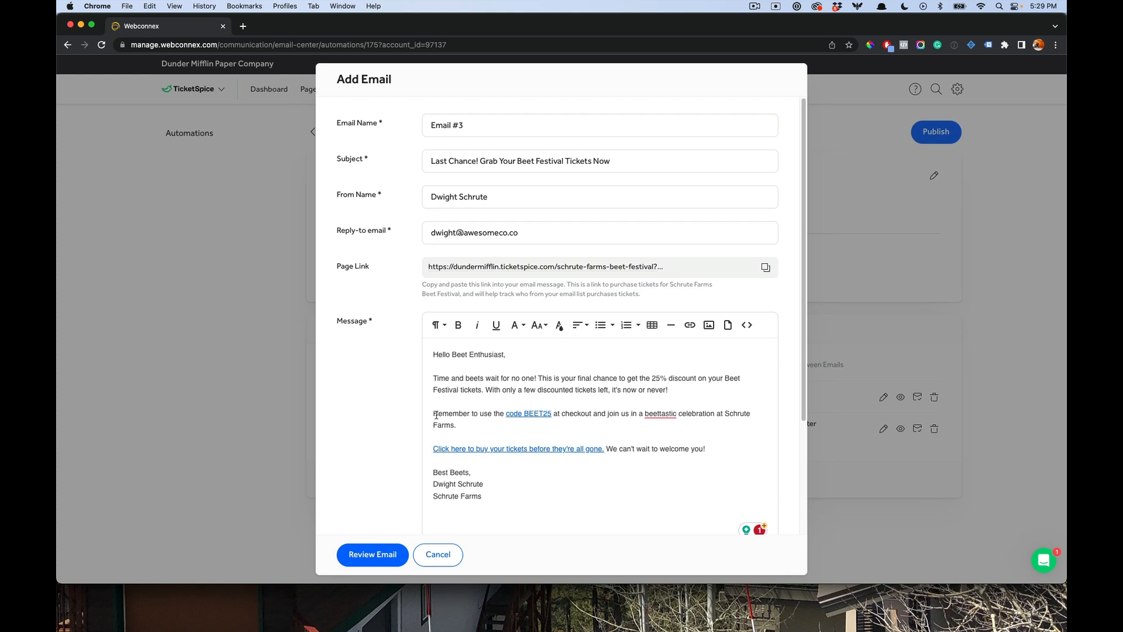
{"action": "mouse_move", "coordinate": [601, 371]}
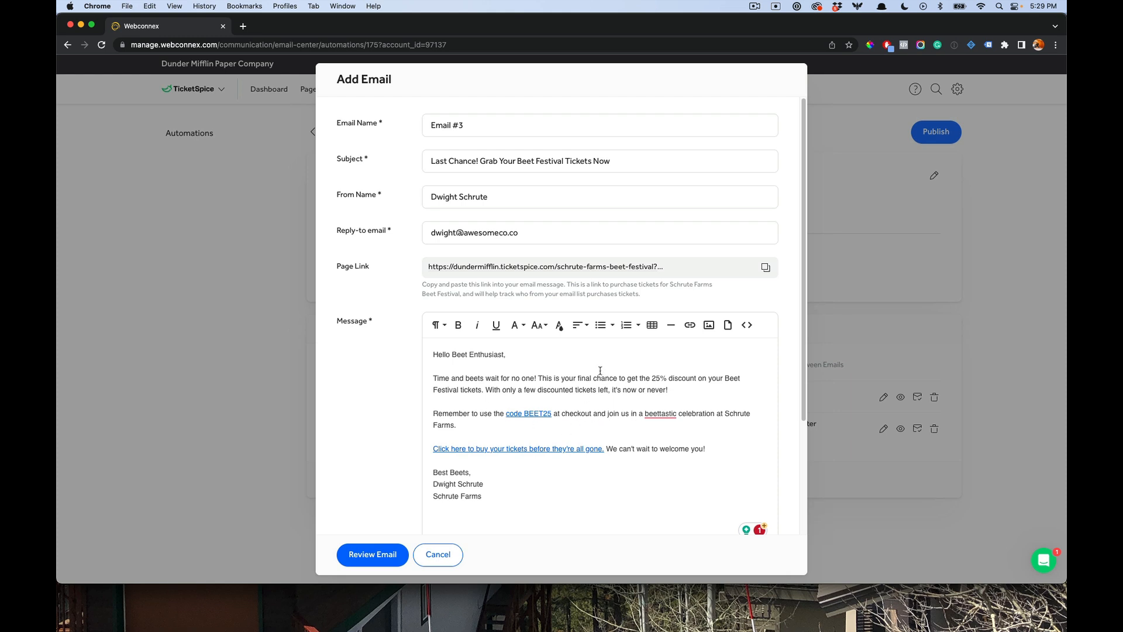
{"action": "scroll", "scroll_direction": "down", "scroll_amount": 3}
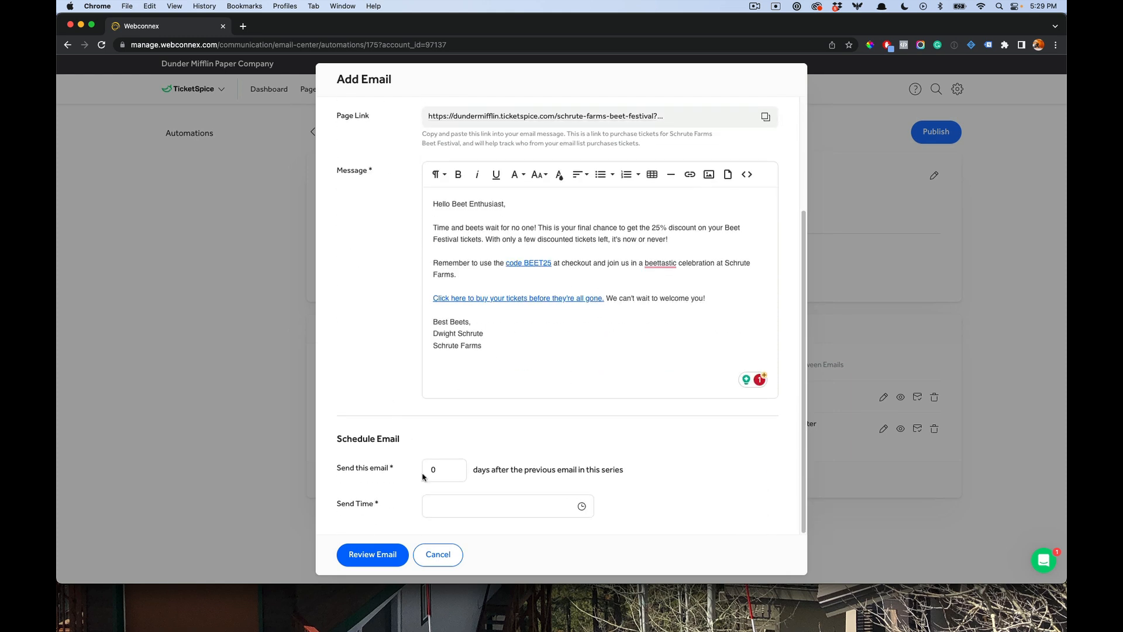
{"action": "type", "text": "3"}
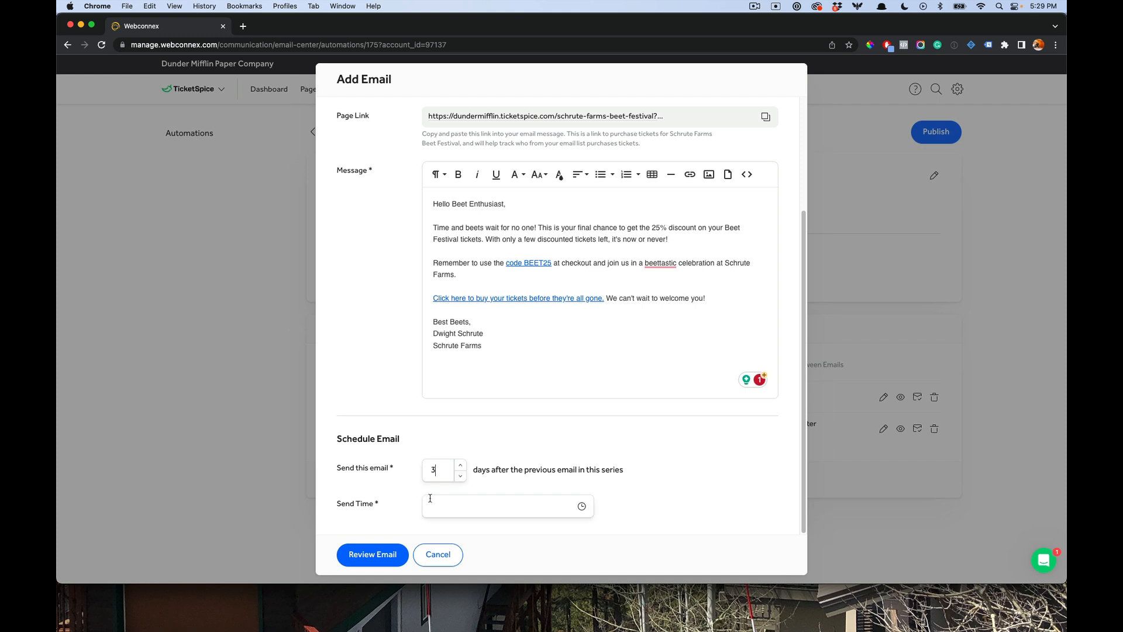
{"action": "left_click", "coordinate": [502, 505]}
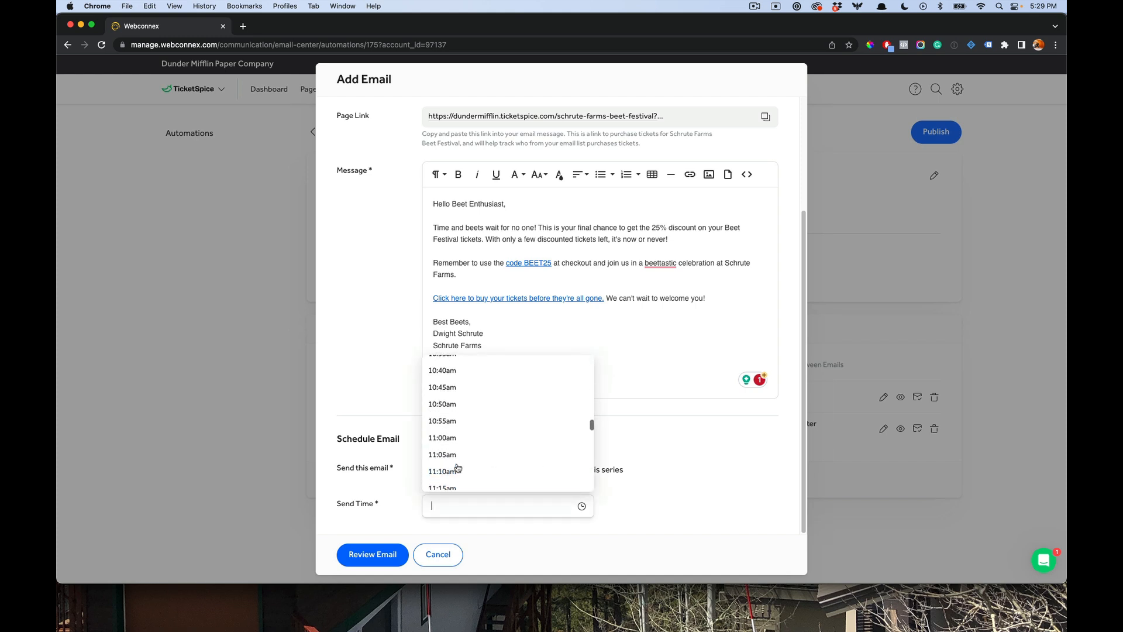
{"action": "left_click", "coordinate": [443, 454]}
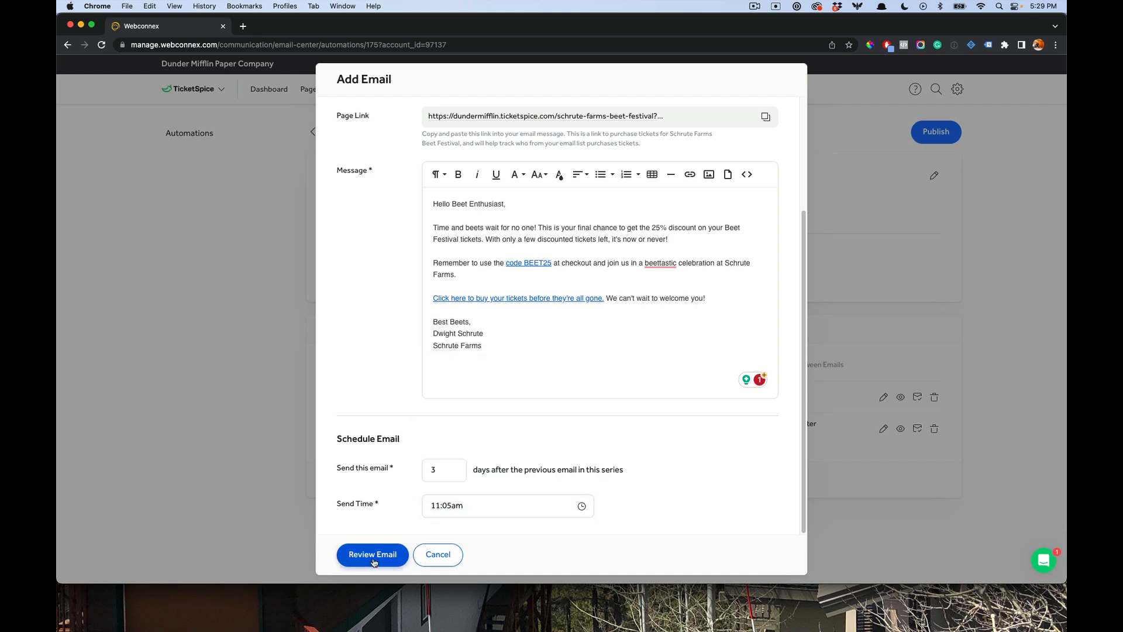
{"action": "left_click", "coordinate": [372, 554]}
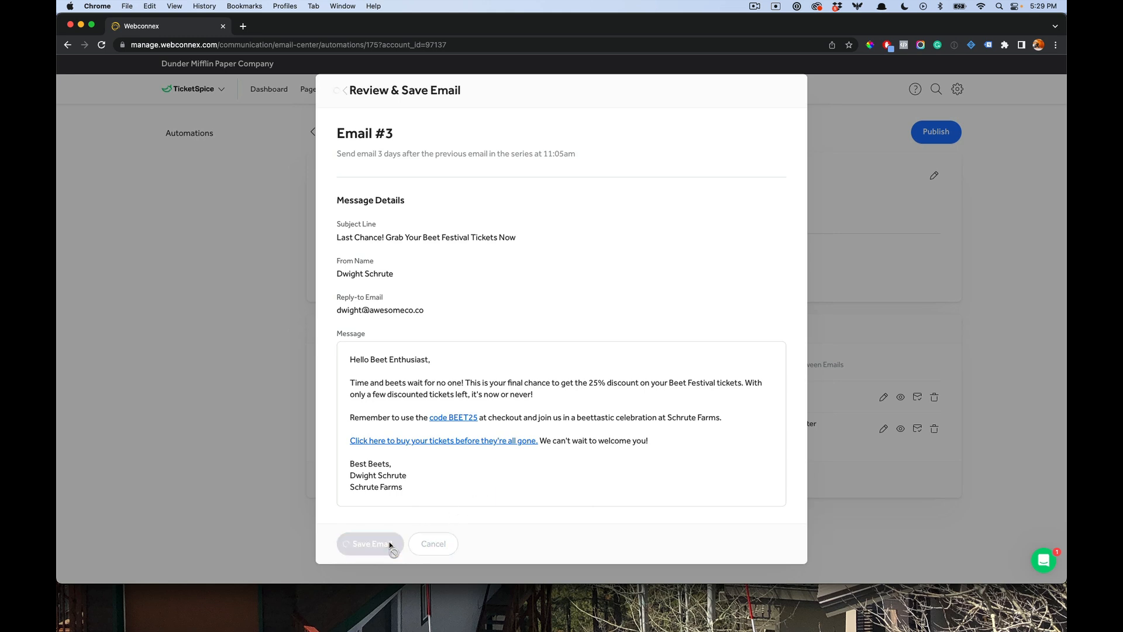
{"action": "left_click", "coordinate": [368, 544]}
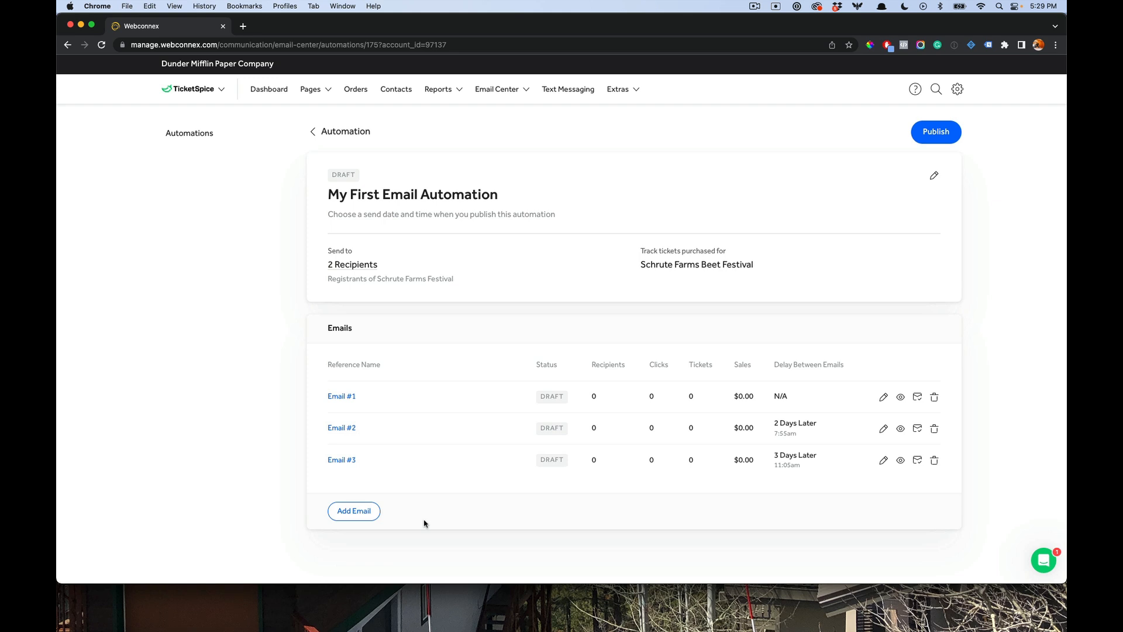
- Save Email #4, the FLASHBEET30 flash-sale offer, sent 14 days later at 09:15am
{"action": "left_click", "coordinate": [354, 511]}
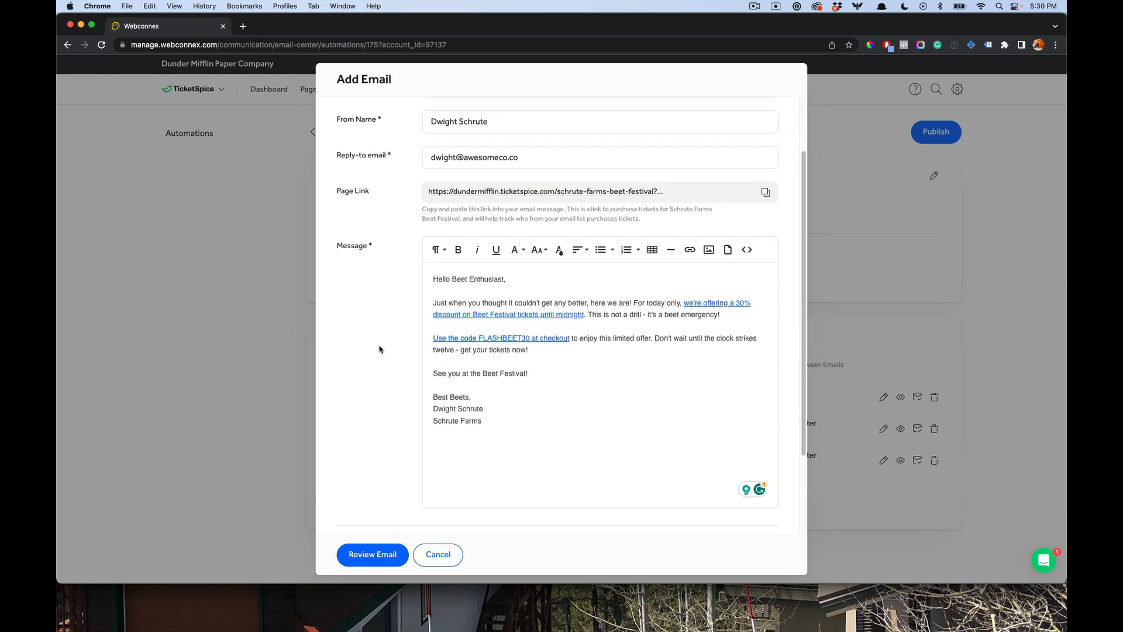
{"action": "scroll", "scroll_direction": "down", "scroll_amount": 3}
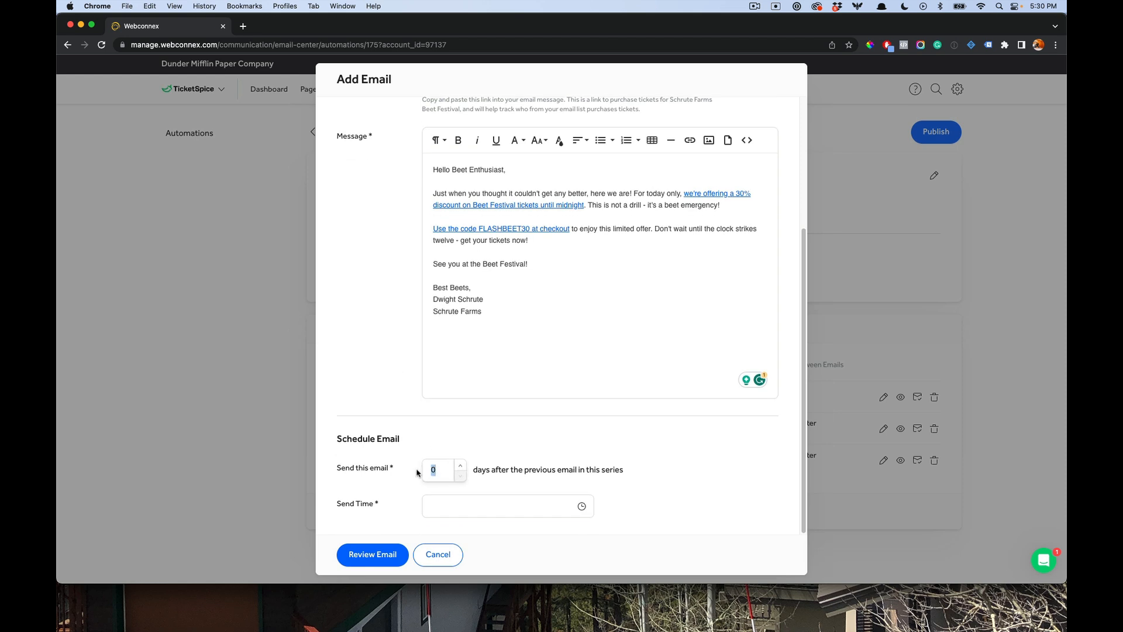
{"action": "type", "text": "14"}
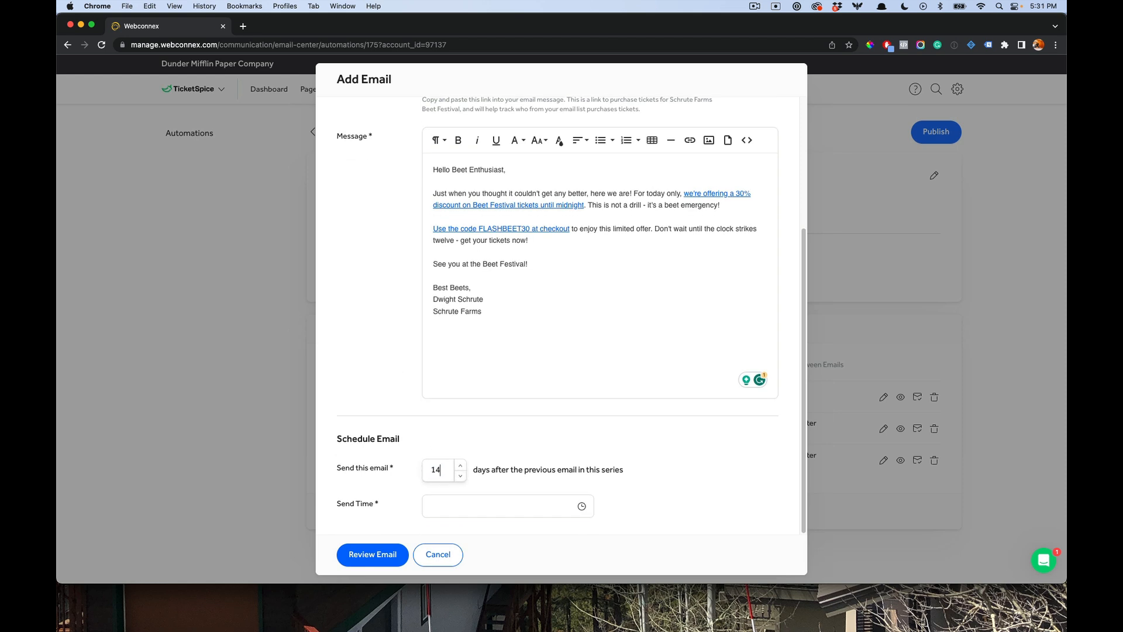
{"action": "left_click", "coordinate": [502, 505]}
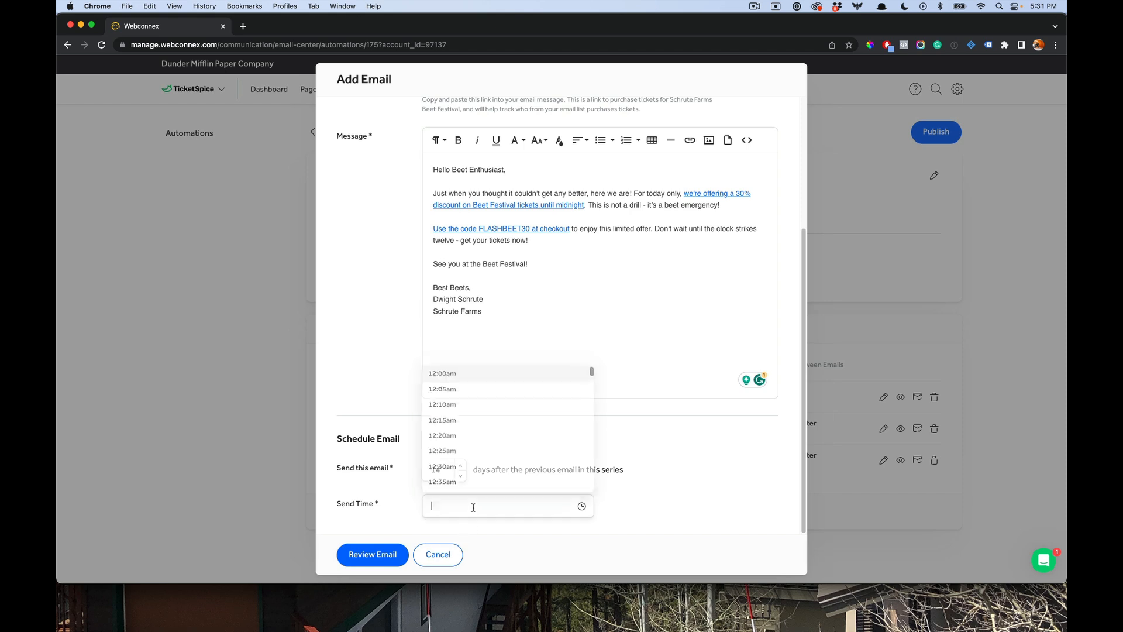
{"action": "scroll", "scroll_direction": "down", "scroll_amount": 3}
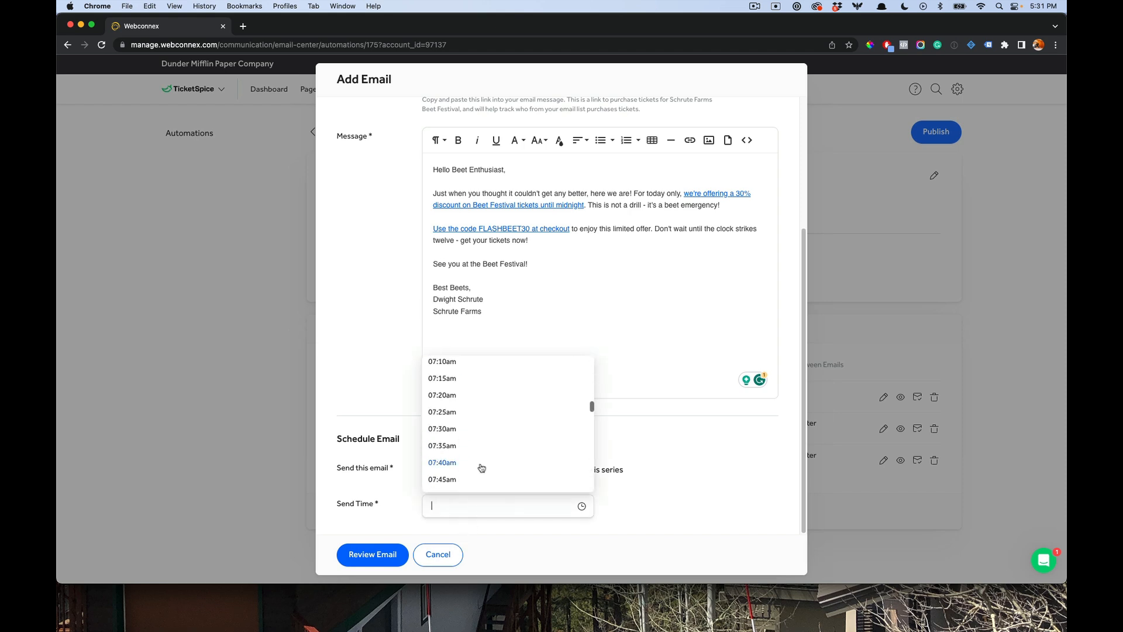
{"action": "type", "text": "09:15am"}
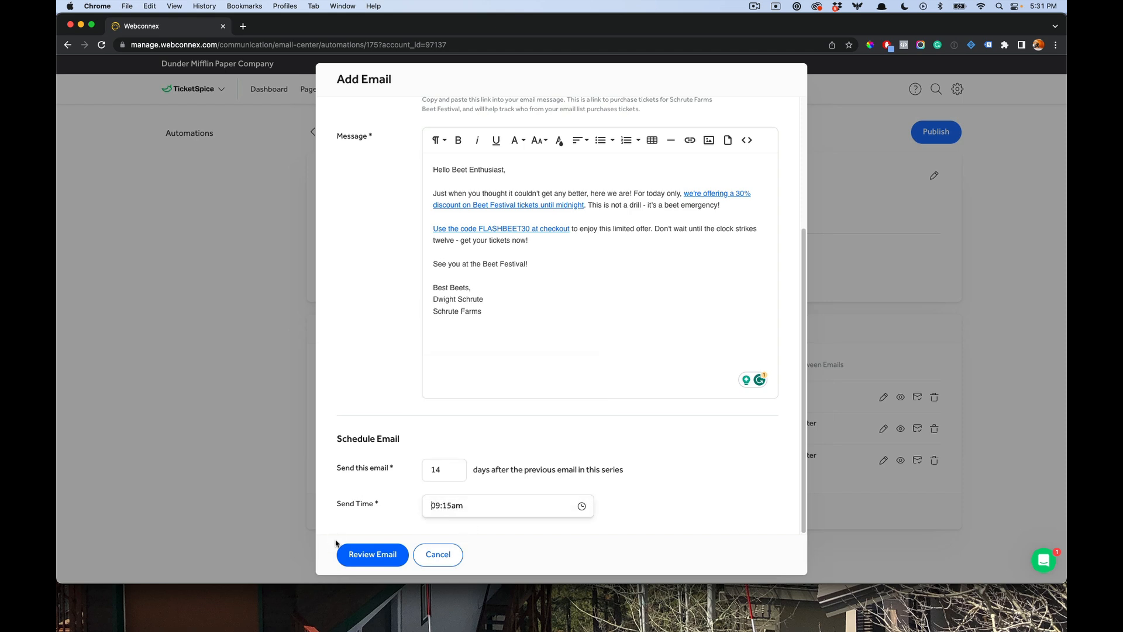
{"action": "left_click", "coordinate": [372, 555]}
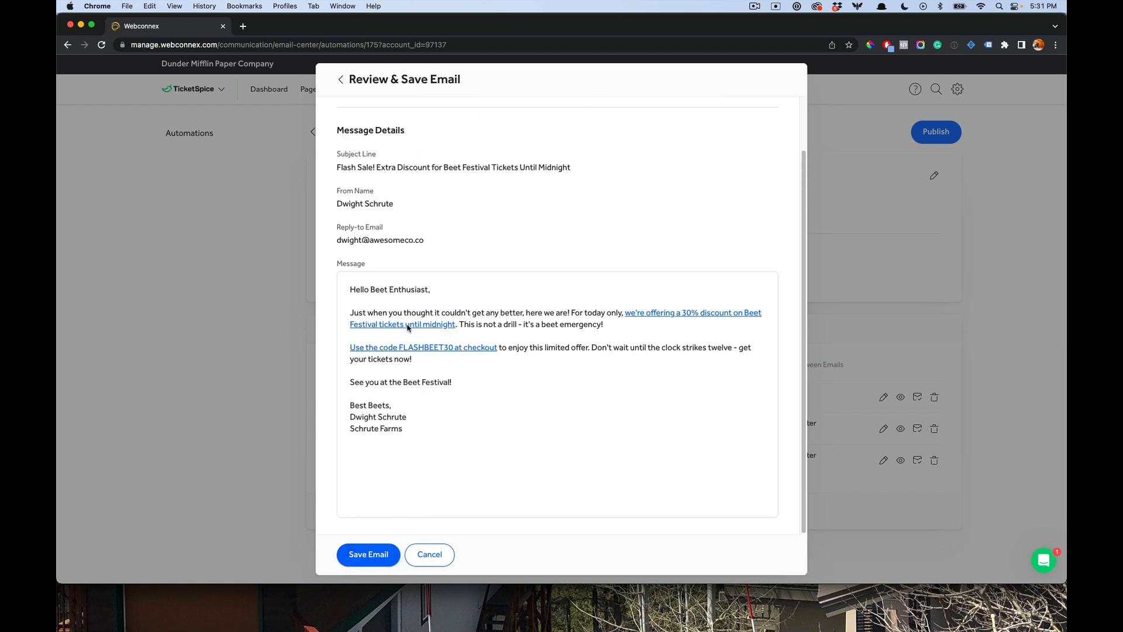
{"action": "left_click", "coordinate": [368, 554]}
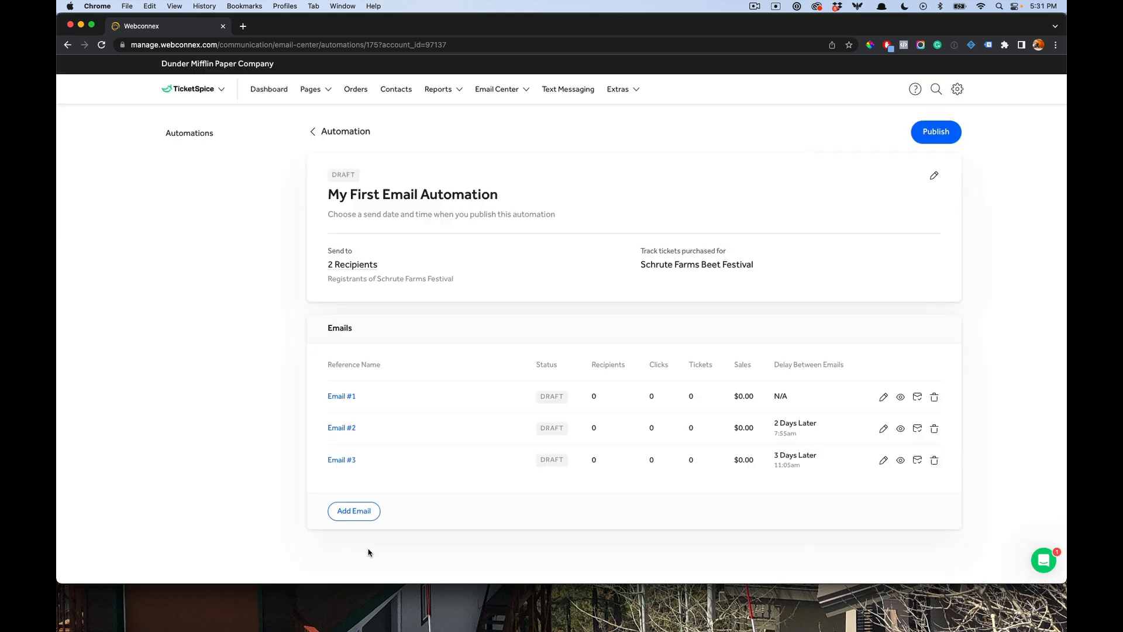
- Publish the automation with 'Send immediately', scheduling Emails #1–#4 from May 29 to Jun 17, 2023
{"action": "left_click", "coordinate": [353, 512]}
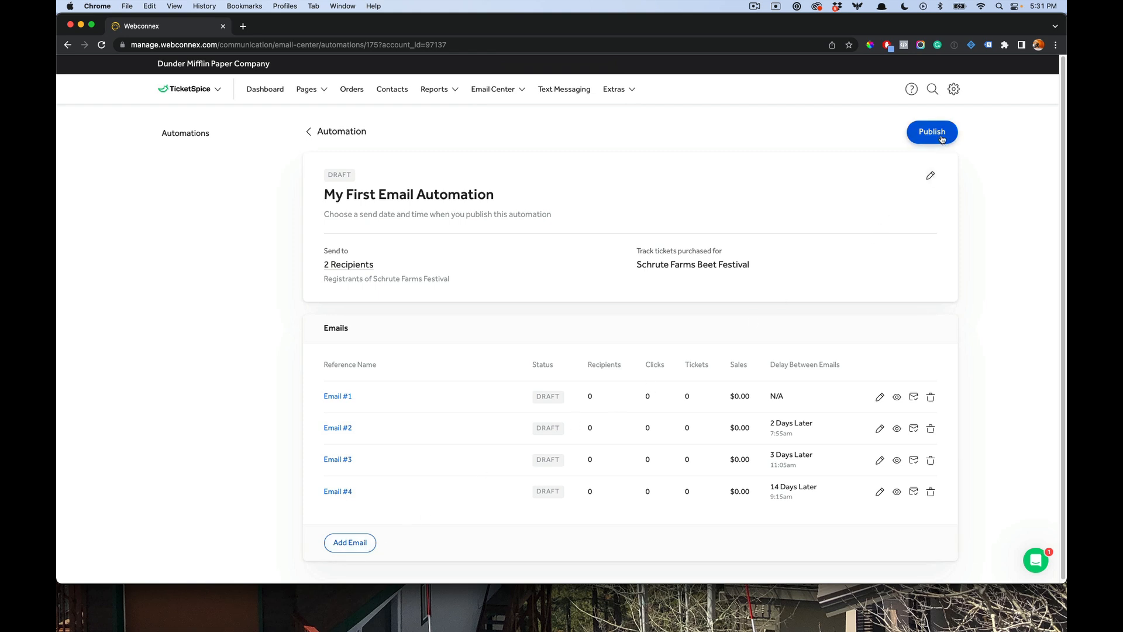
{"action": "left_click", "coordinate": [931, 132]}
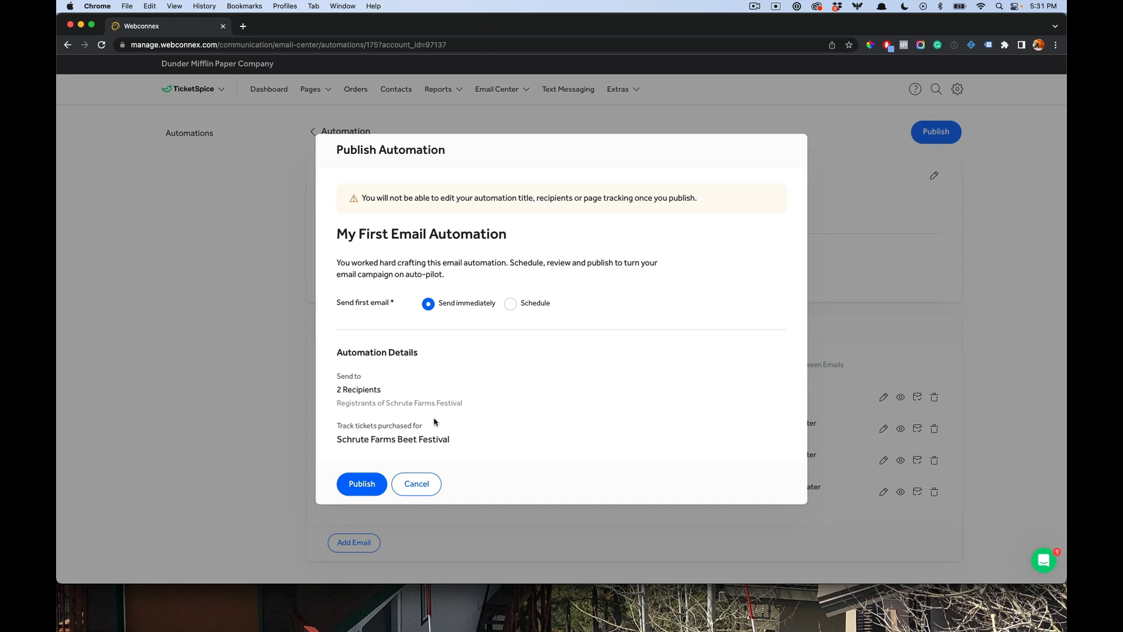
{"action": "left_click", "coordinate": [362, 483]}
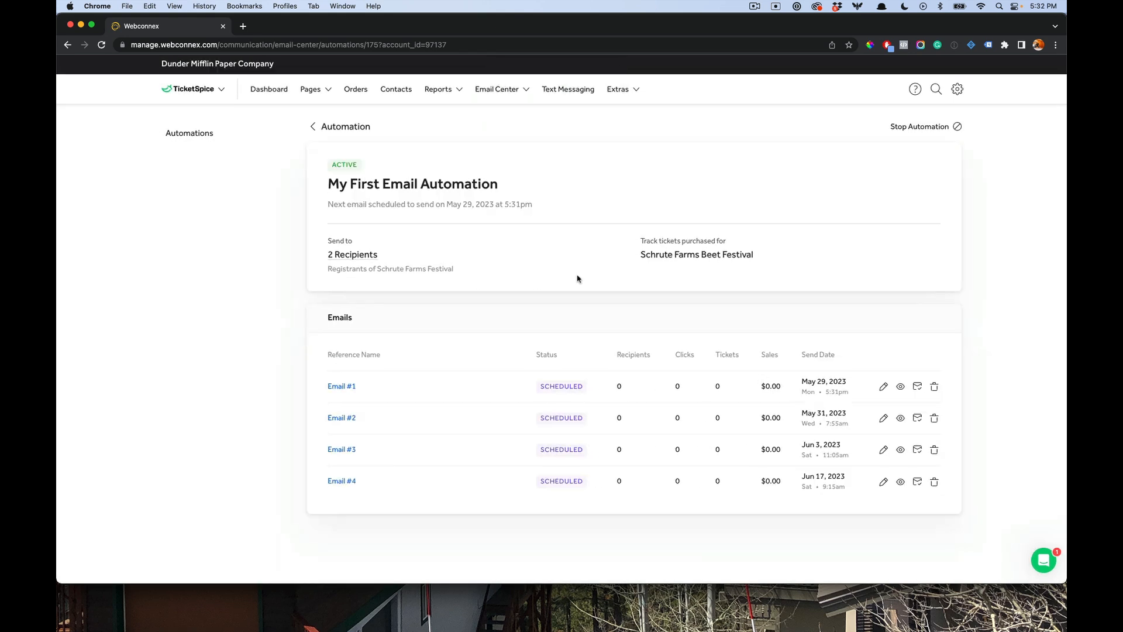
{"action": "mouse_move", "coordinate": [864, 387]}
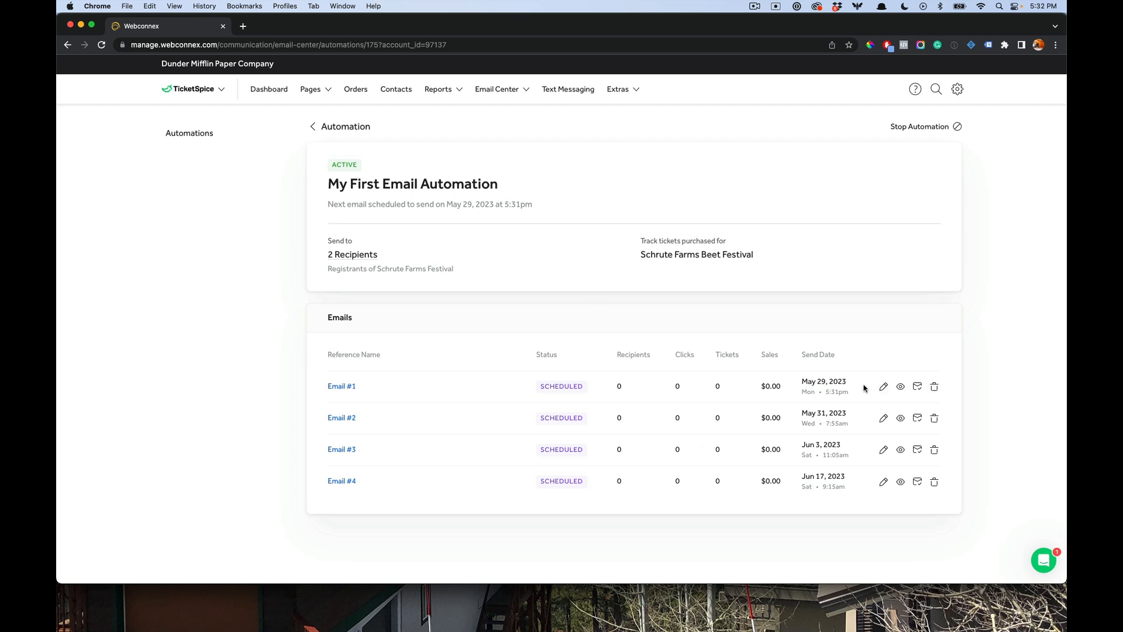
{"action": "mouse_move", "coordinate": [365, 380]}
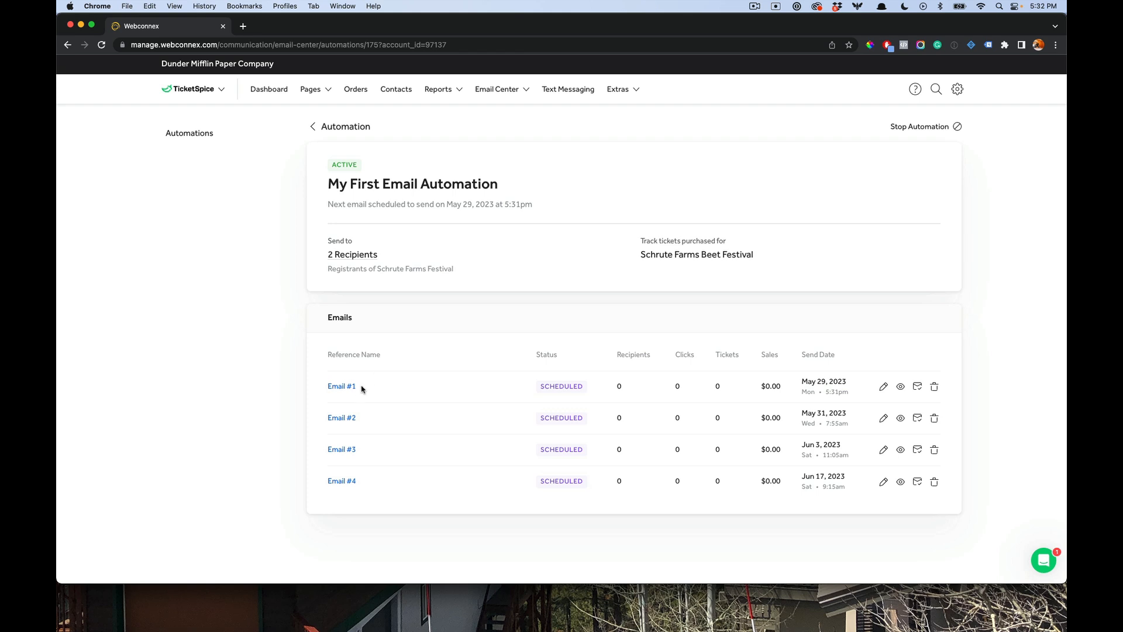
{"action": "mouse_move", "coordinate": [342, 500]}
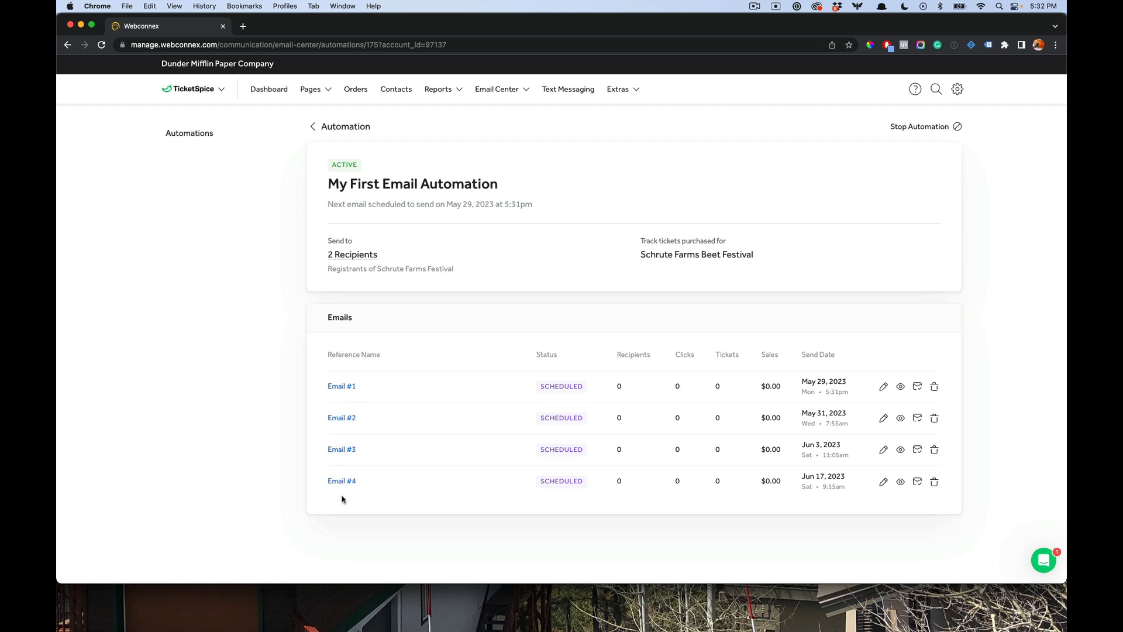
{"action": "mouse_move", "coordinate": [883, 418]}
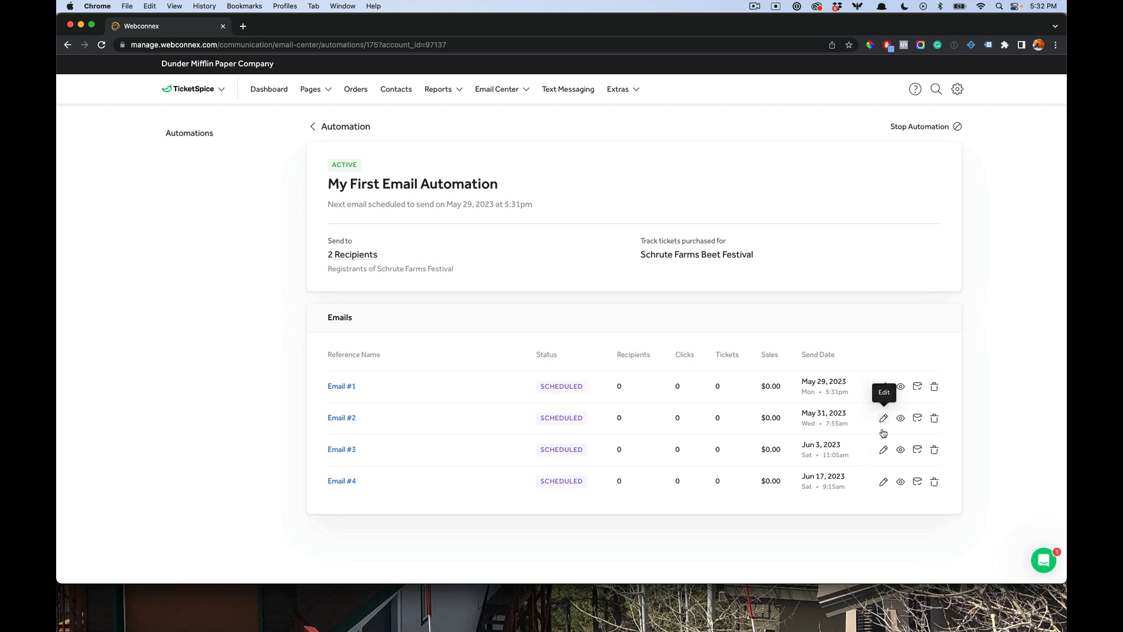
{"action": "mouse_move", "coordinate": [850, 429]}
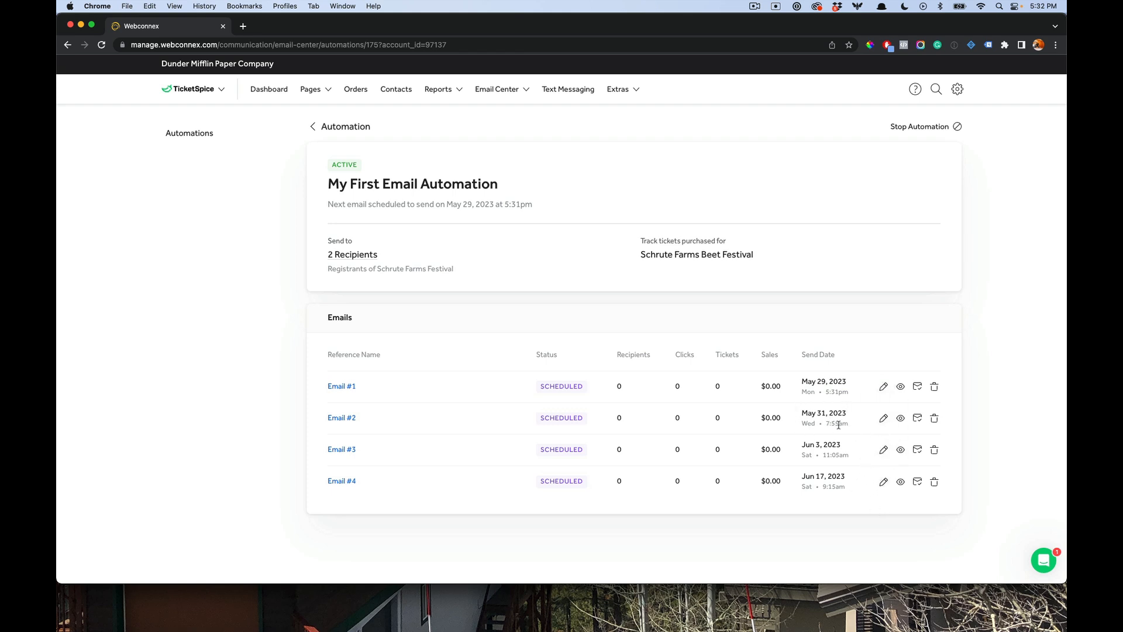
{"action": "left_click", "coordinate": [883, 417]}
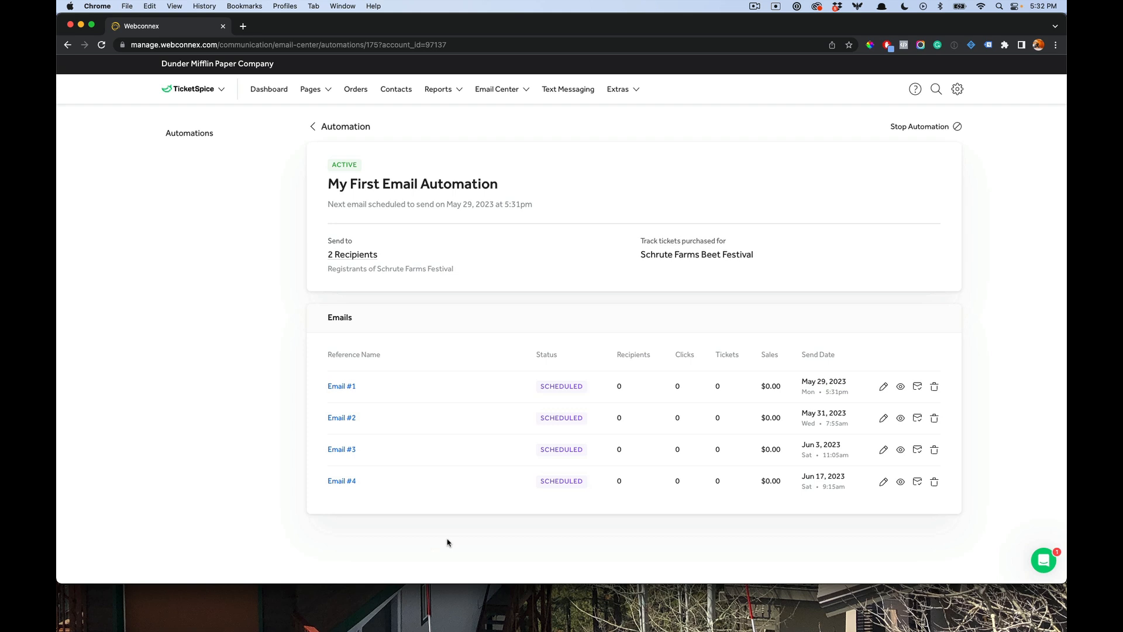
{"action": "mouse_move", "coordinate": [936, 181]}
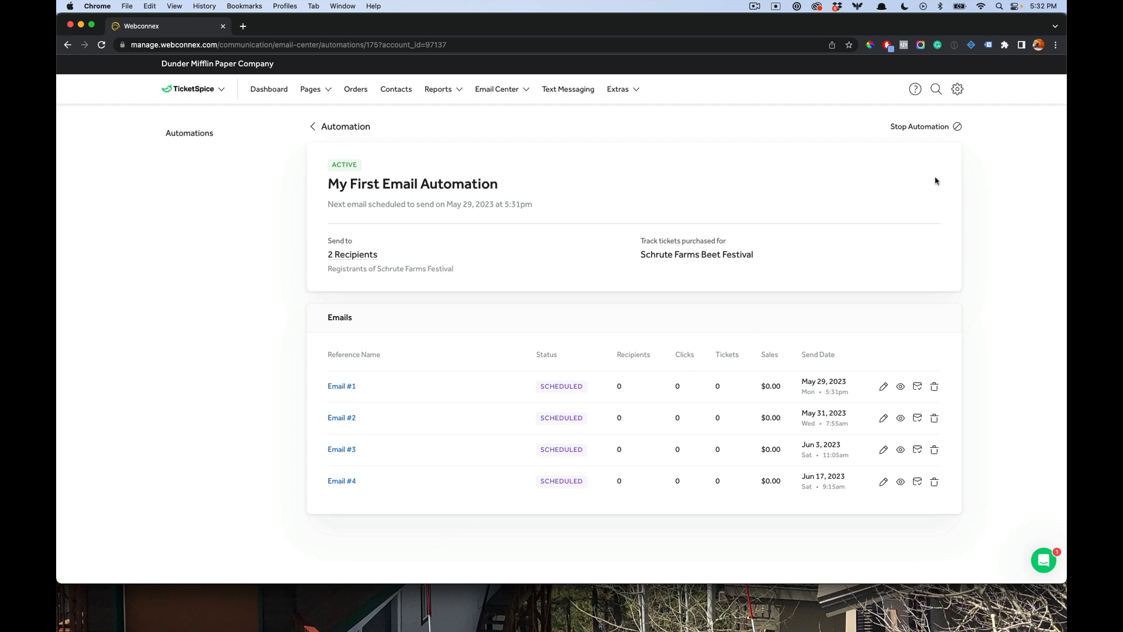
{"action": "mouse_move", "coordinate": [919, 126]}
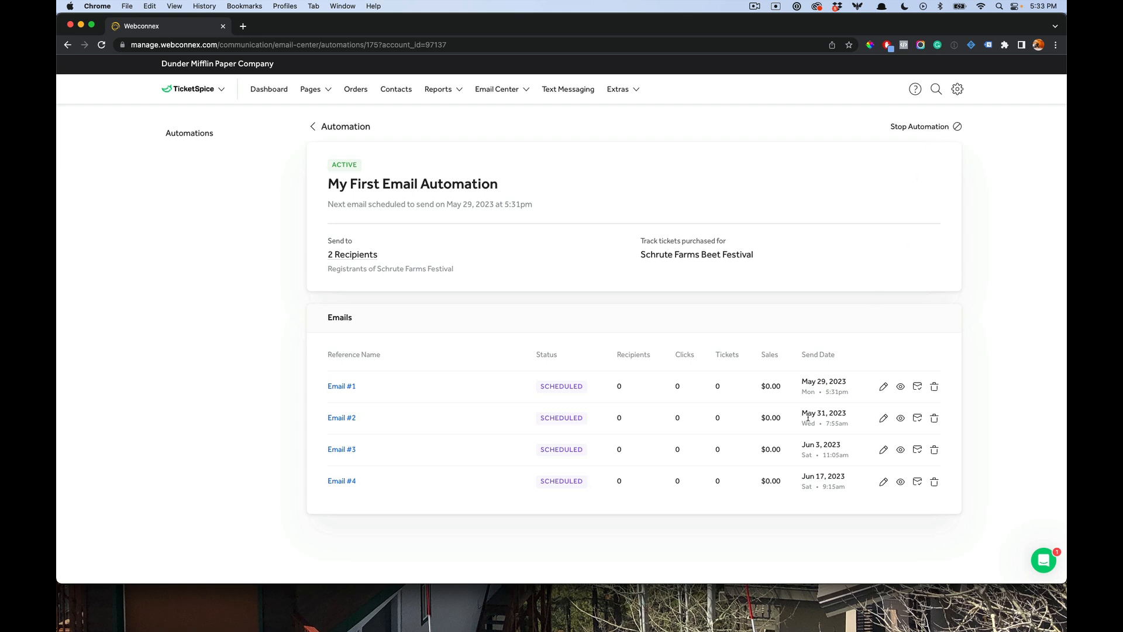
{"action": "mouse_move", "coordinate": [672, 392]}
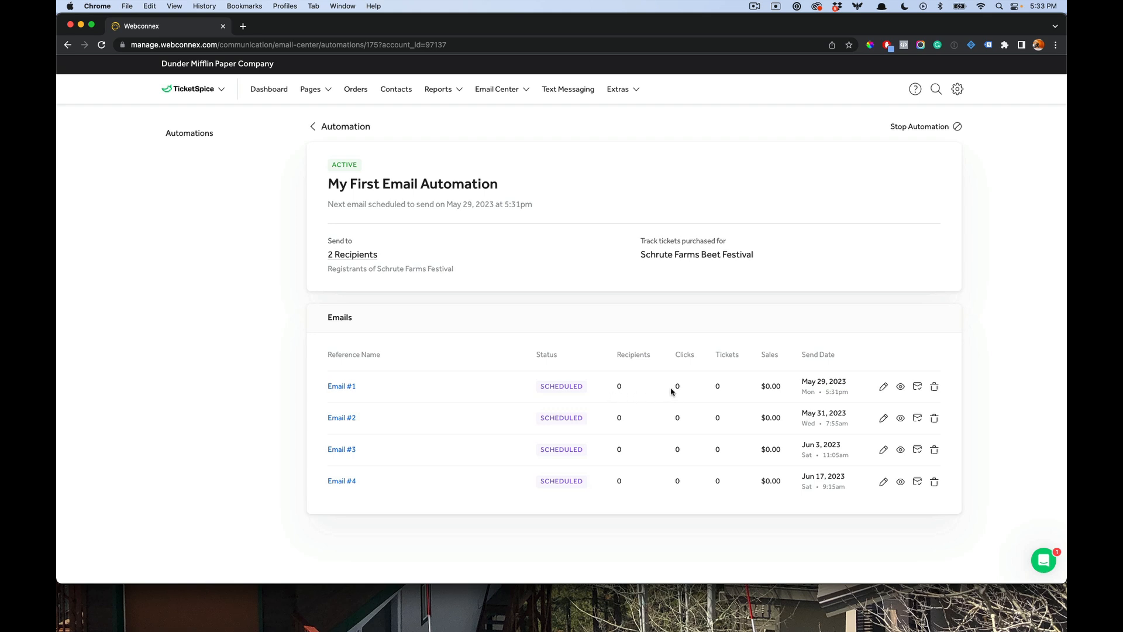